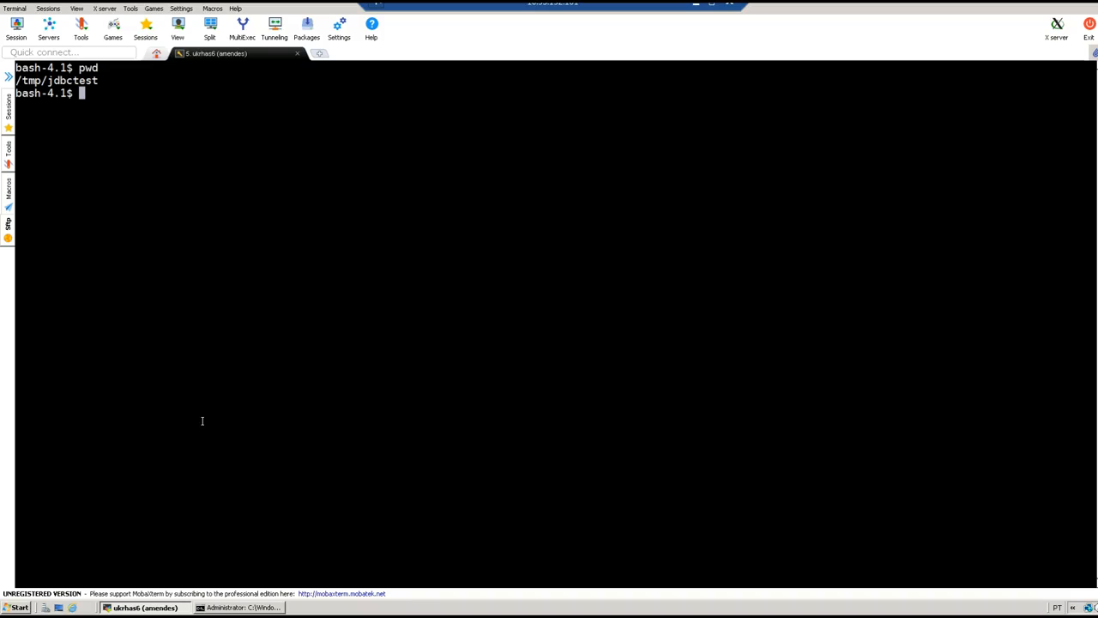
# Check the host with uname and ls -la, then unzip the JDBC test zip archive.
pyautogui.write('uname')
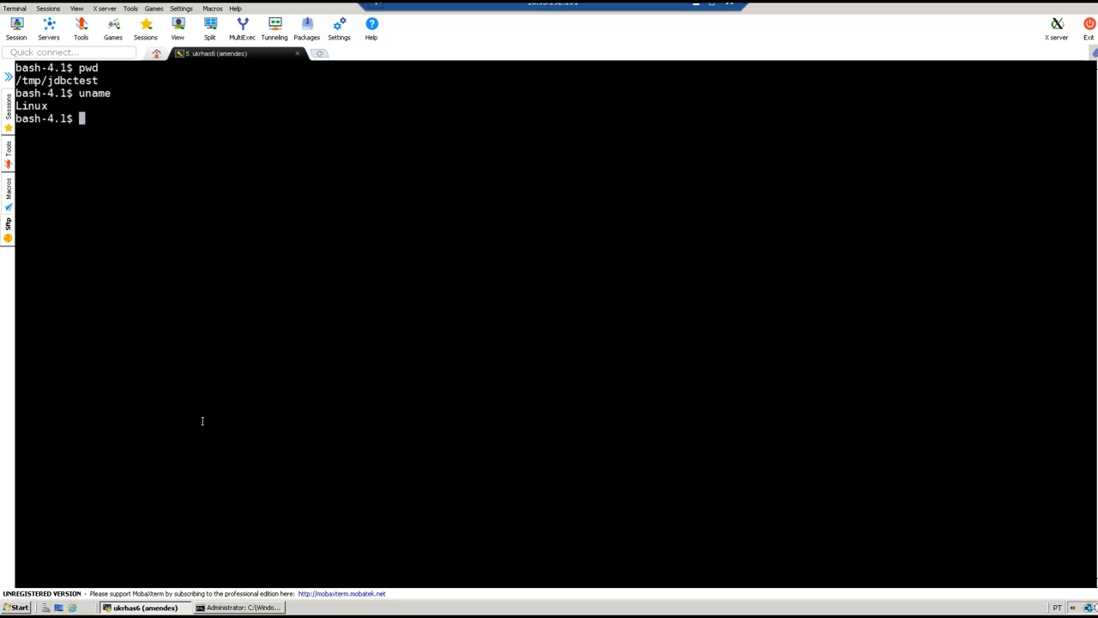
pyautogui.write('ls -la')
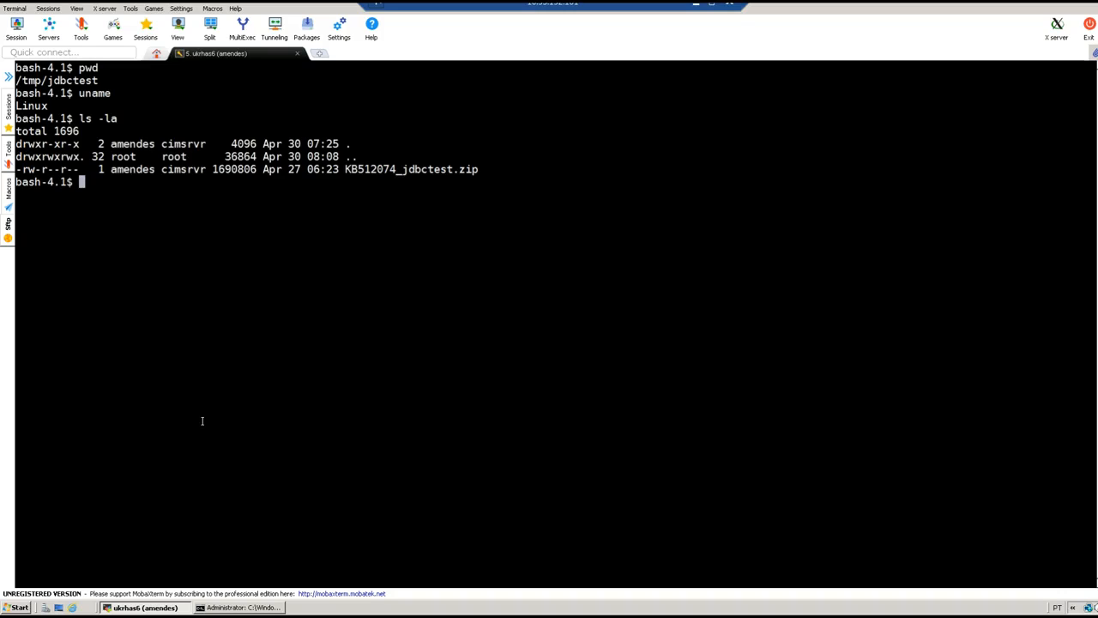
pyautogui.write('zi')
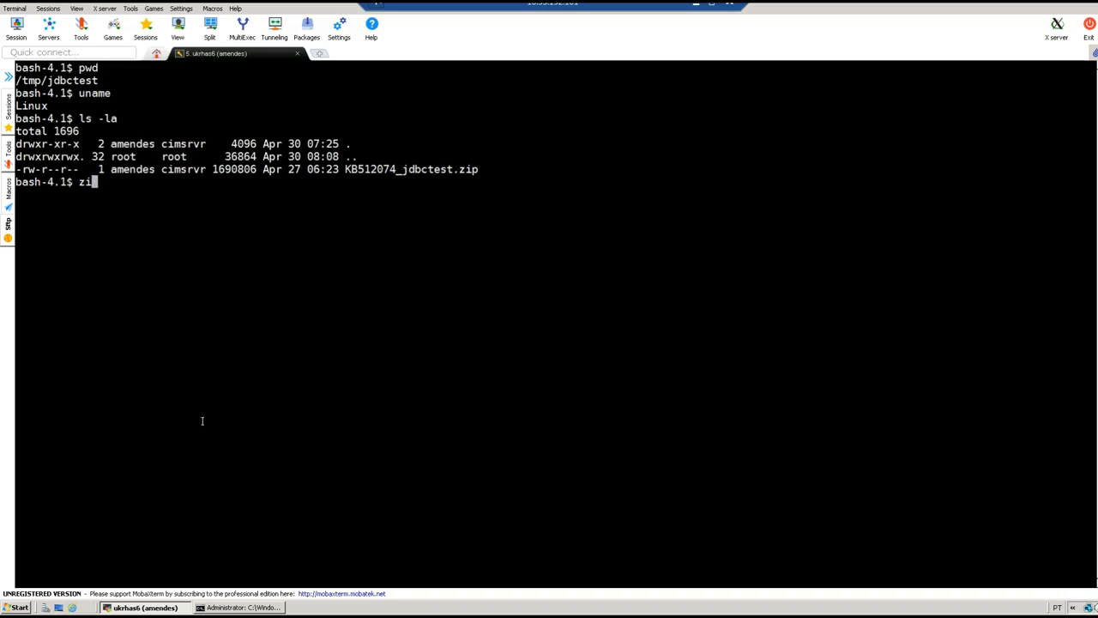
pyautogui.write('unzip')
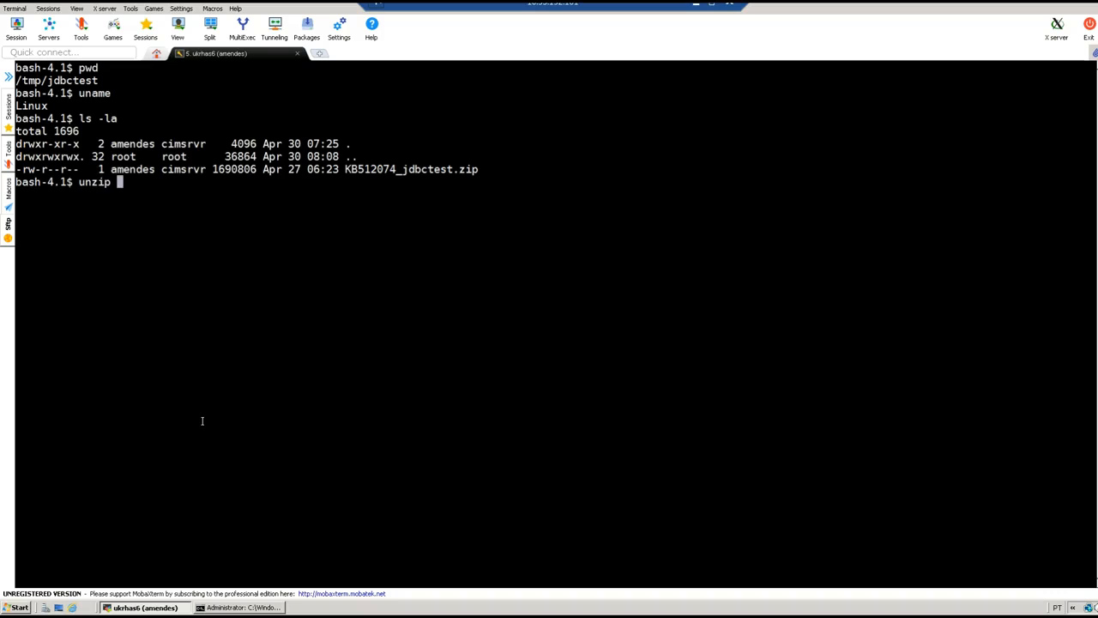
pyautogui.write('*.zip')
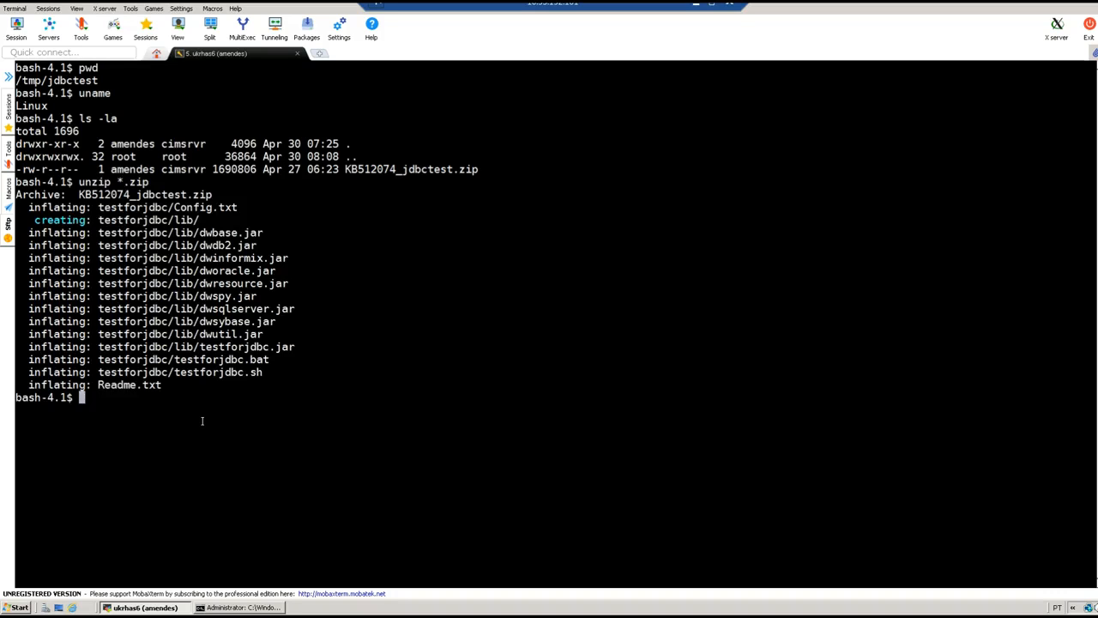
pyautogui.write('ls-la')
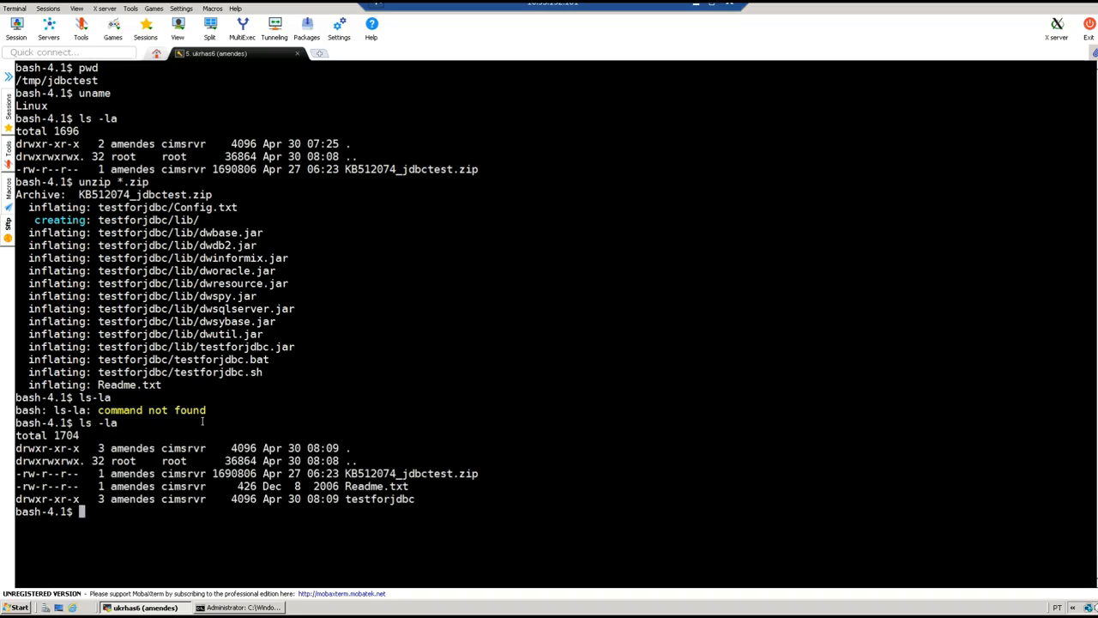
# Change into the testforjdbc/ folder and clear the terminal.
pyautogui.write('cd')
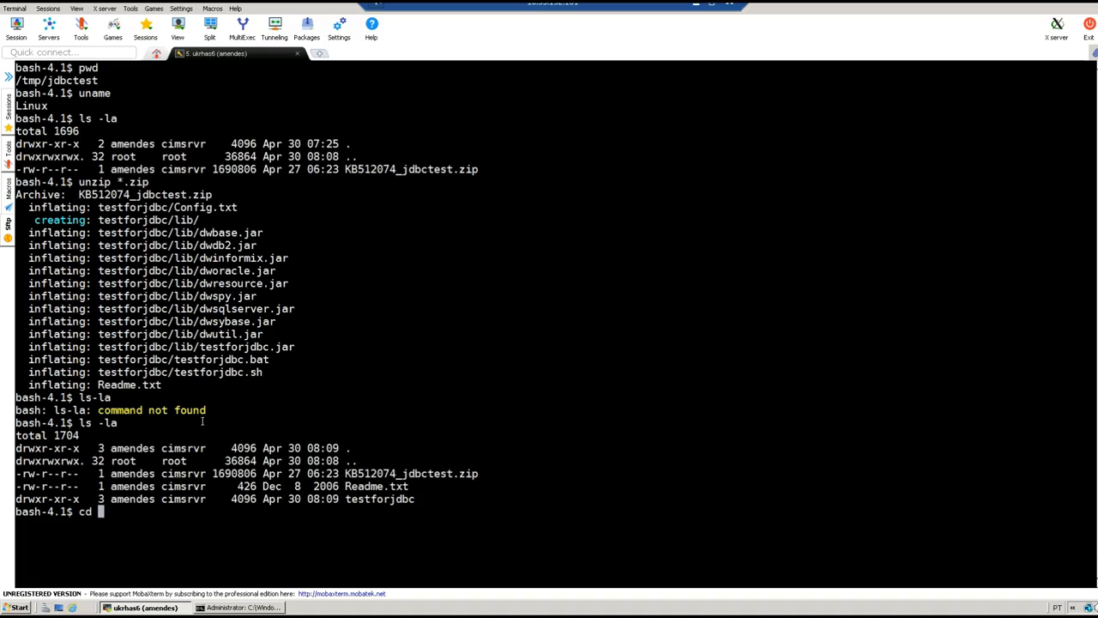
pyautogui.write('testforjdbc/')
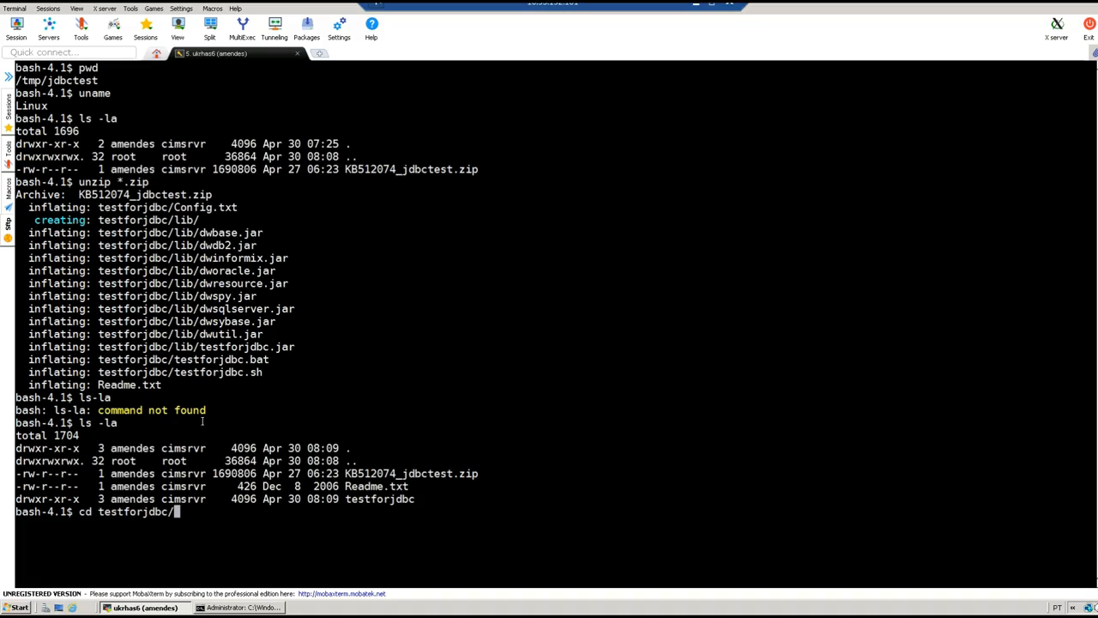
pyautogui.write('c')
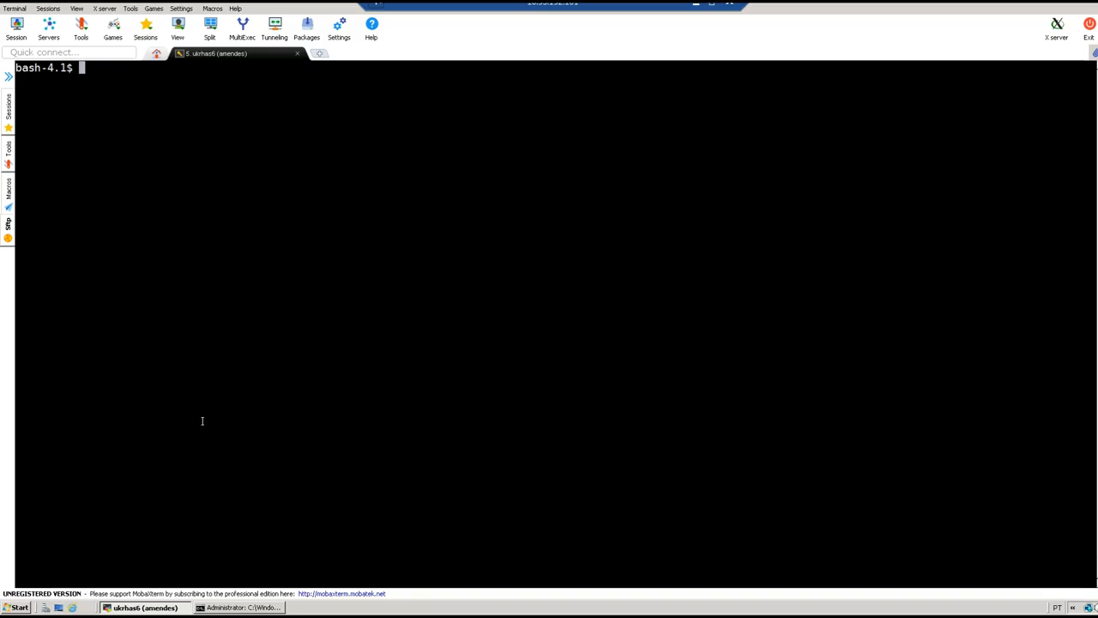
# Run pwd and ls -la, then chmod +x testforjdbc.sh and verify the listing.
pyautogui.write('pwd')
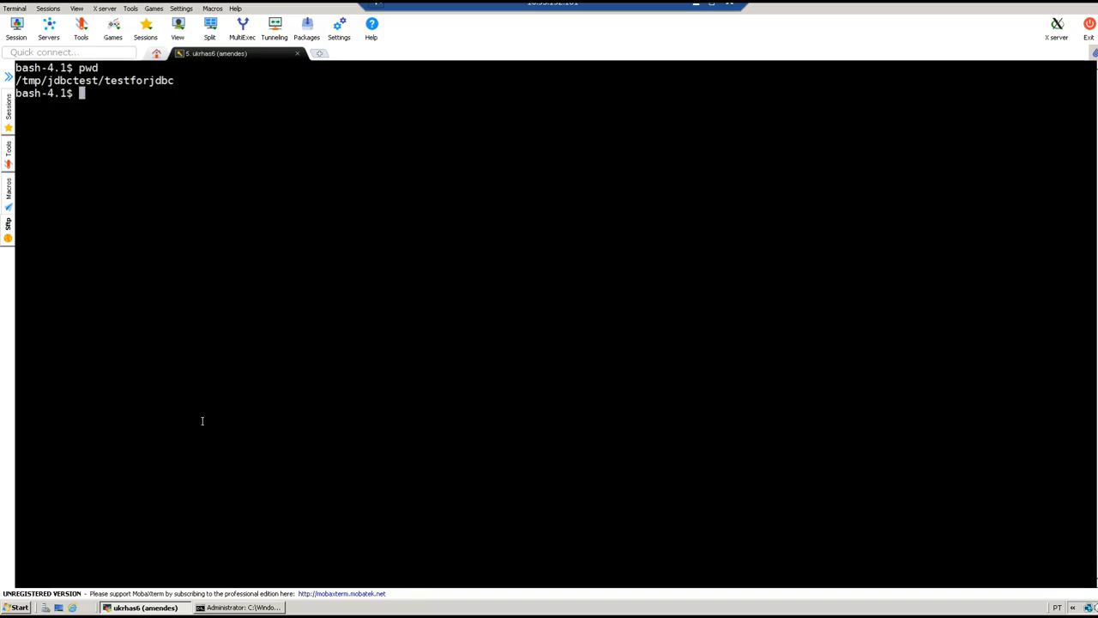
pyautogui.write('ls -la')
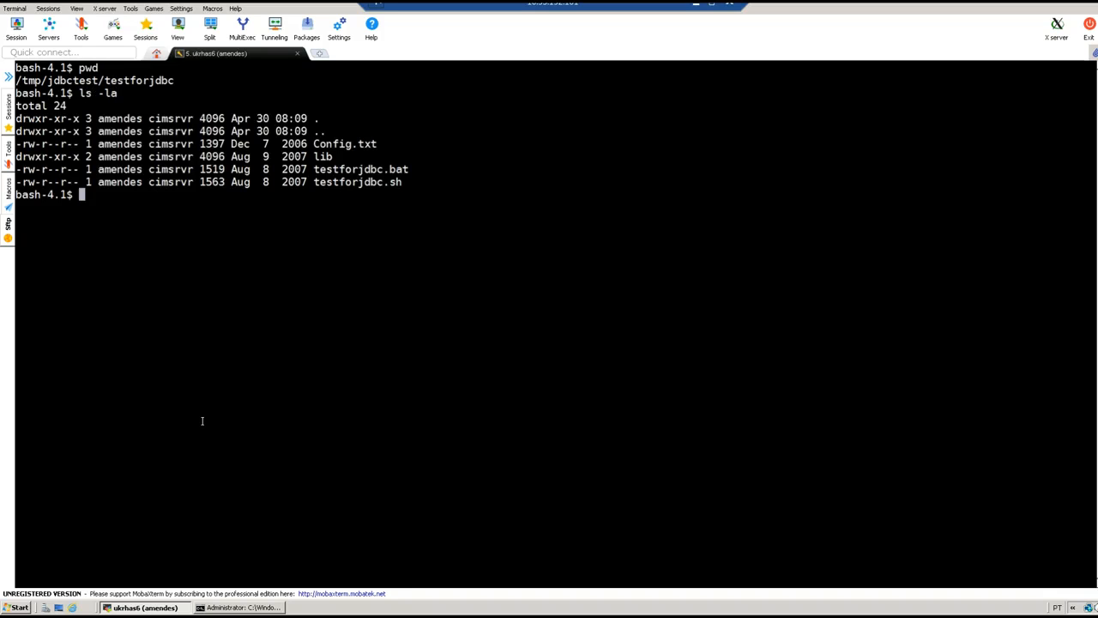
pyautogui.write('chmod')
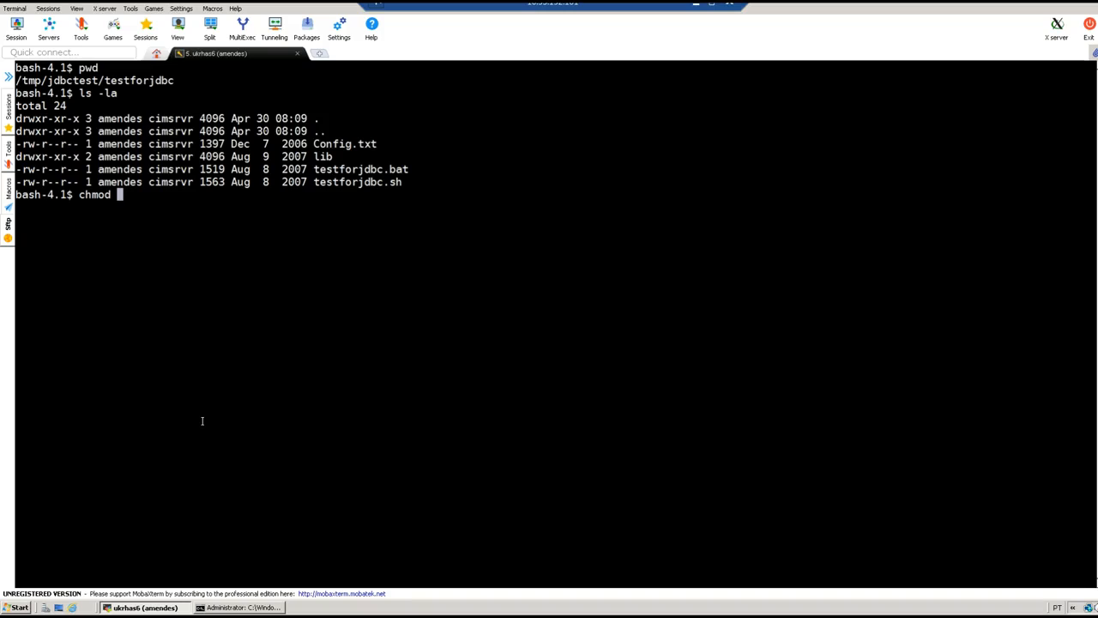
pyautogui.write('+x testforjdbc.')
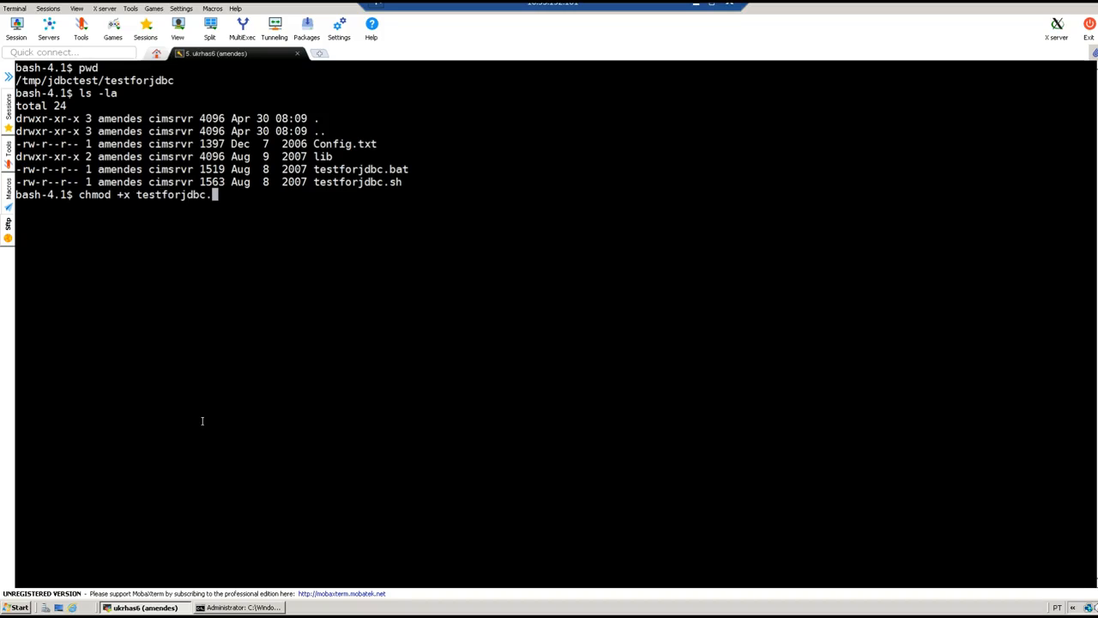
pyautogui.write('sh')
pyautogui.write('ls -ltrc')
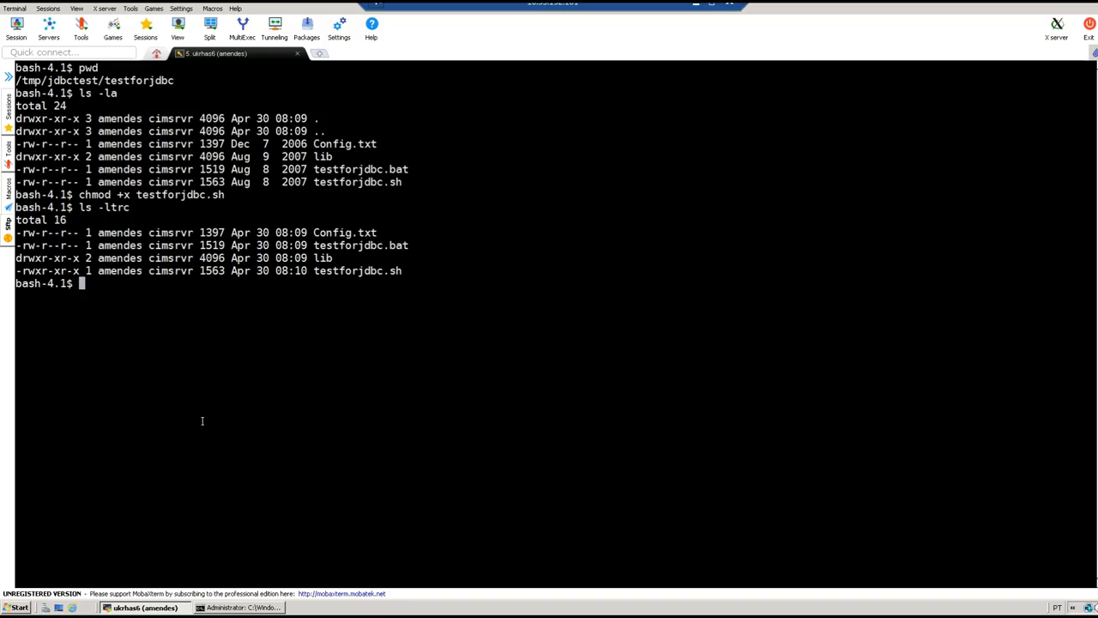
pyautogui.moveTo(41, 270)
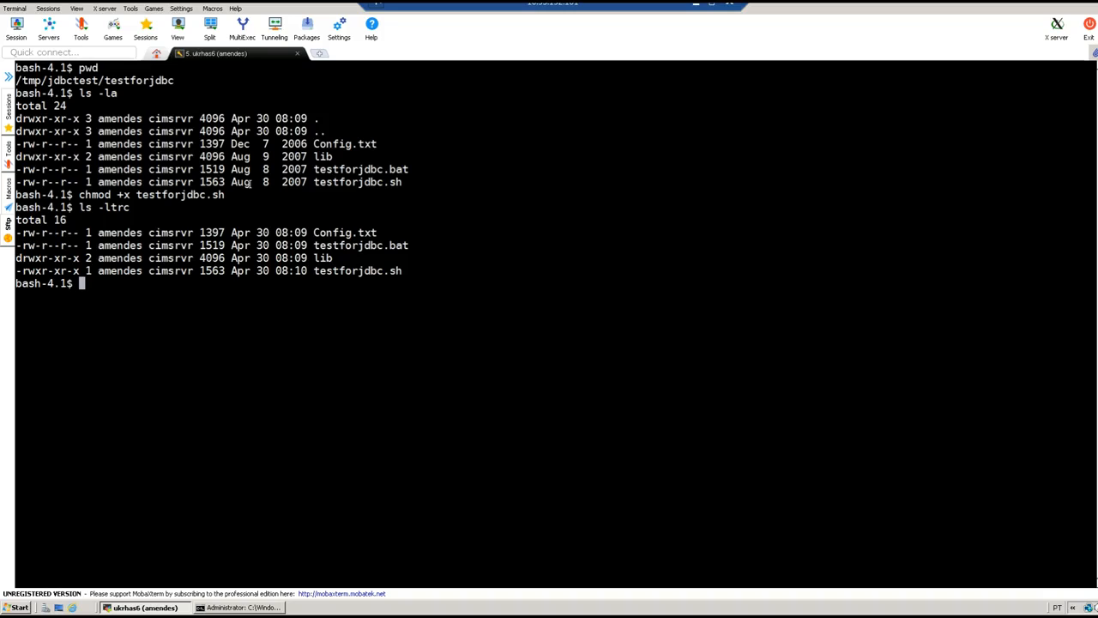
pyautogui.moveTo(347, 376)
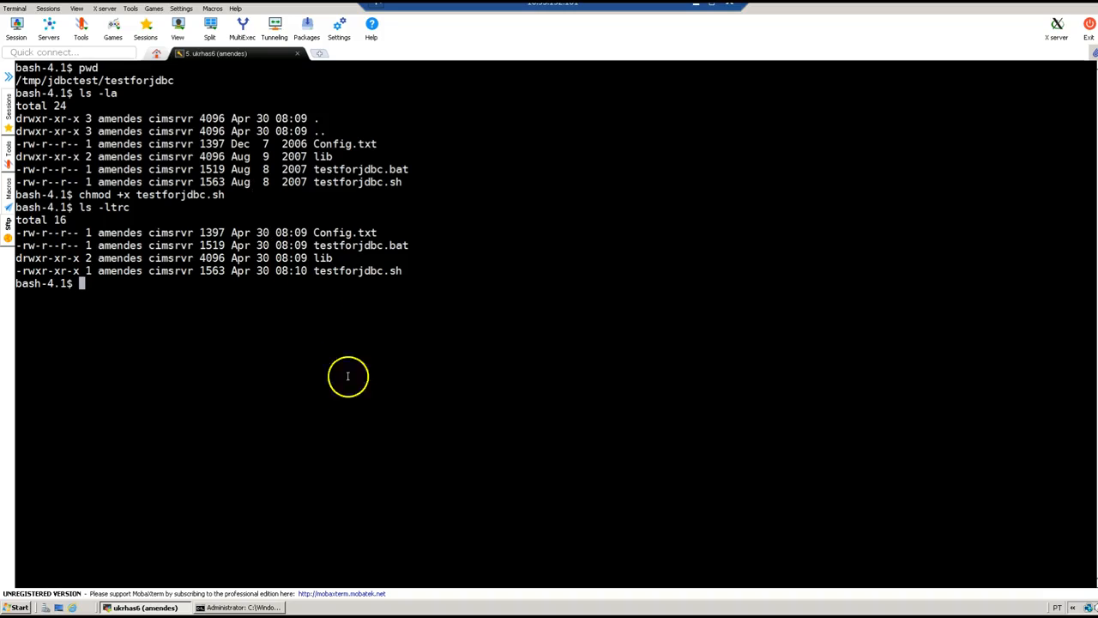
pyautogui.click(243, 608)
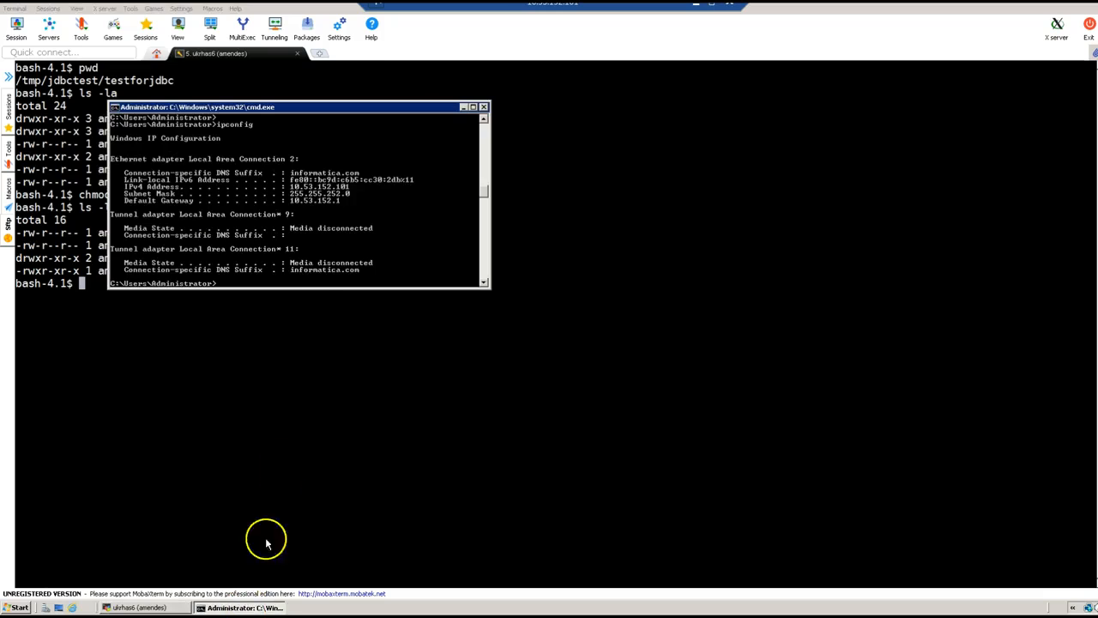
pyautogui.moveTo(274, 201)
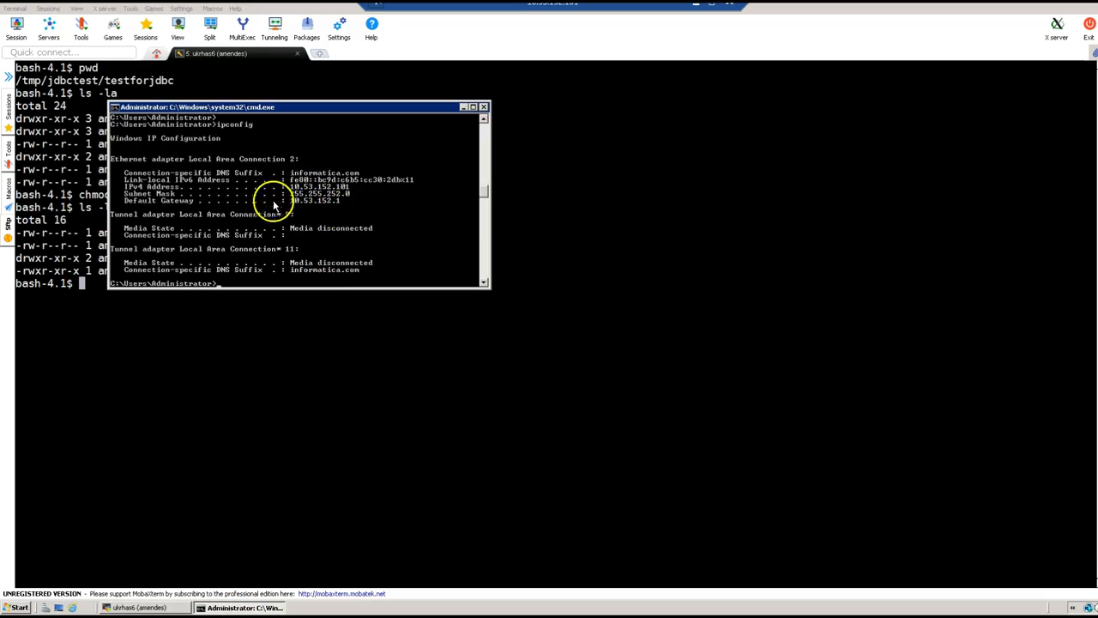
pyautogui.moveTo(341, 193)
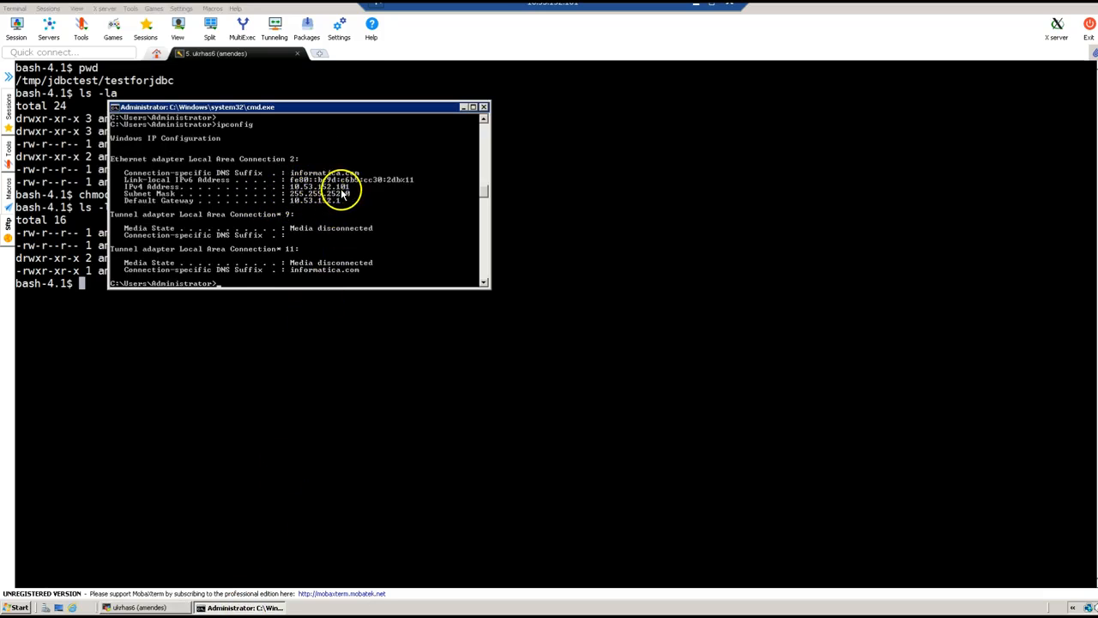
pyautogui.moveTo(356, 223)
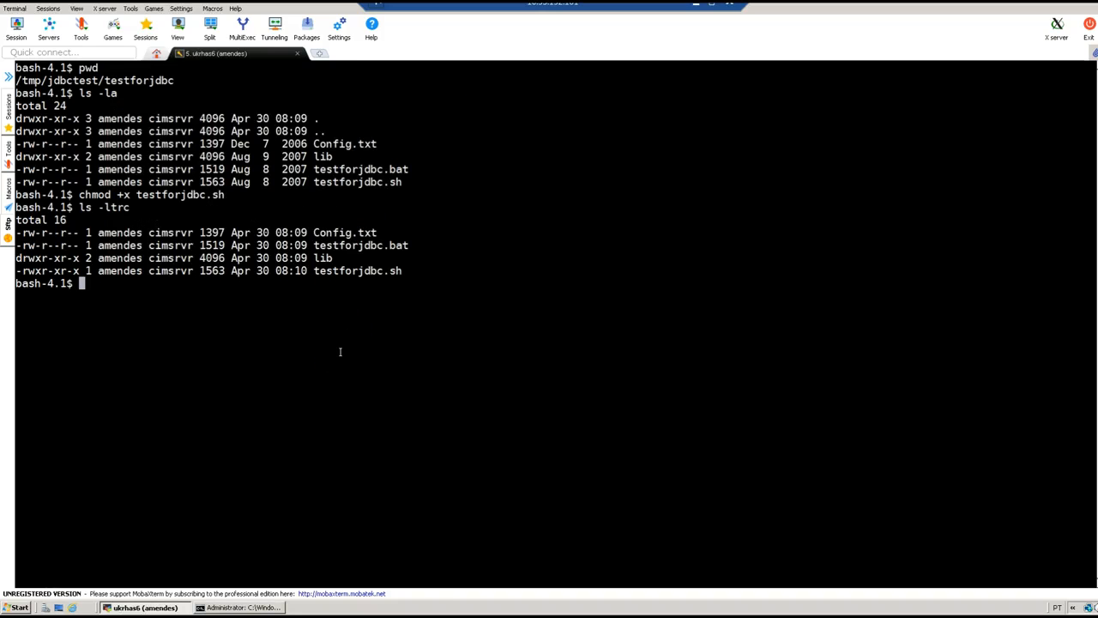
# Echo $DISPLAY, run xclock, and accept the X11 remote access warning.
pyautogui.write('echo $')
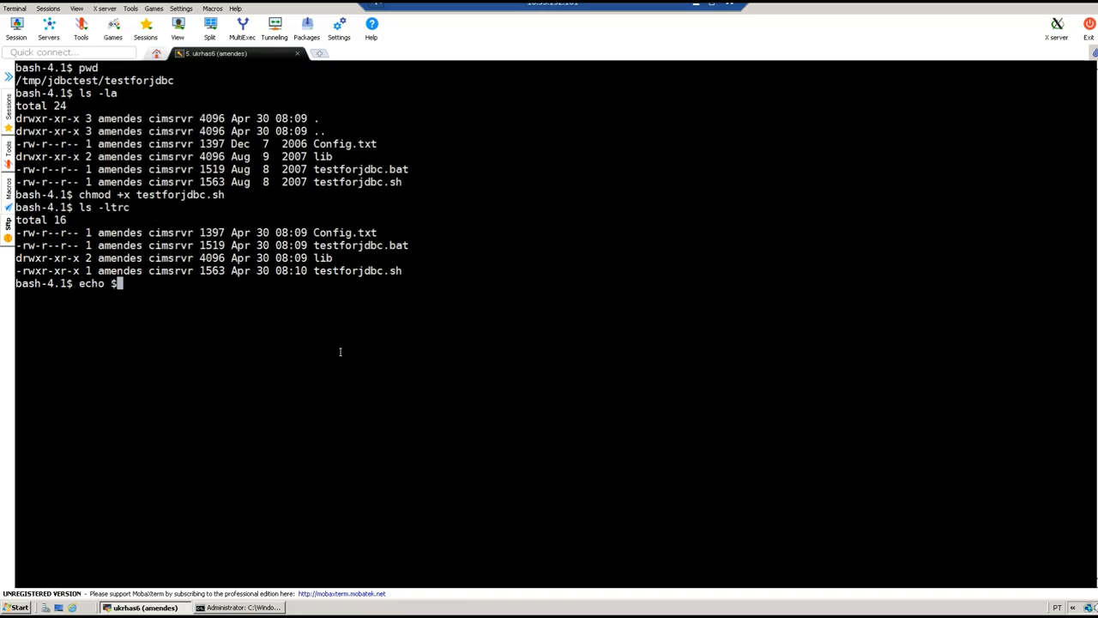
pyautogui.write('DISPLAY')
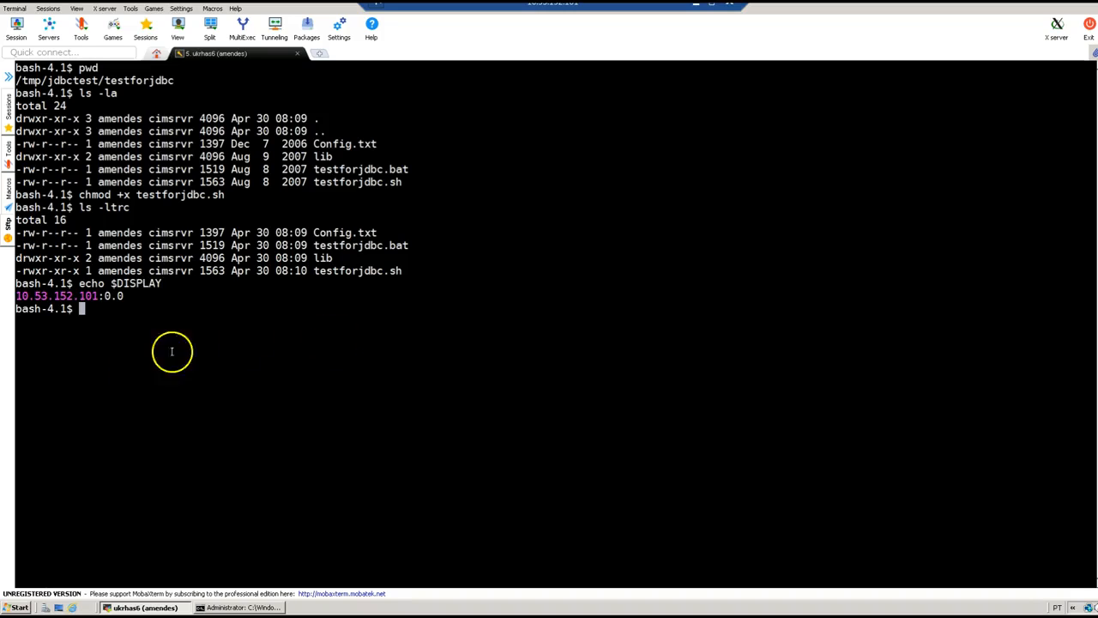
pyautogui.moveTo(34, 296)
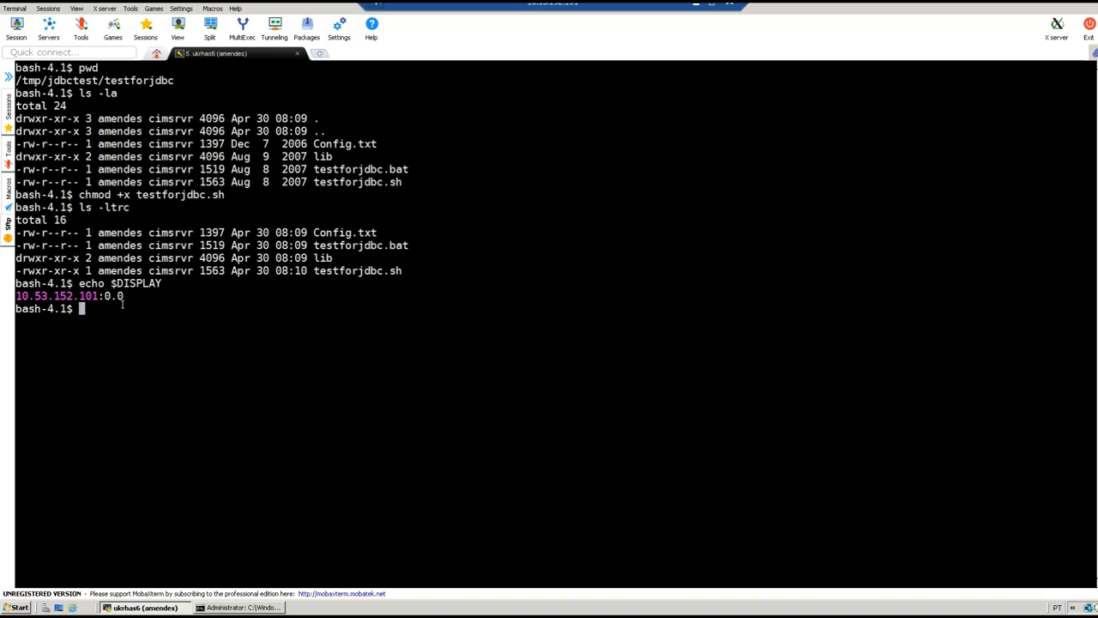
pyautogui.write('xl')
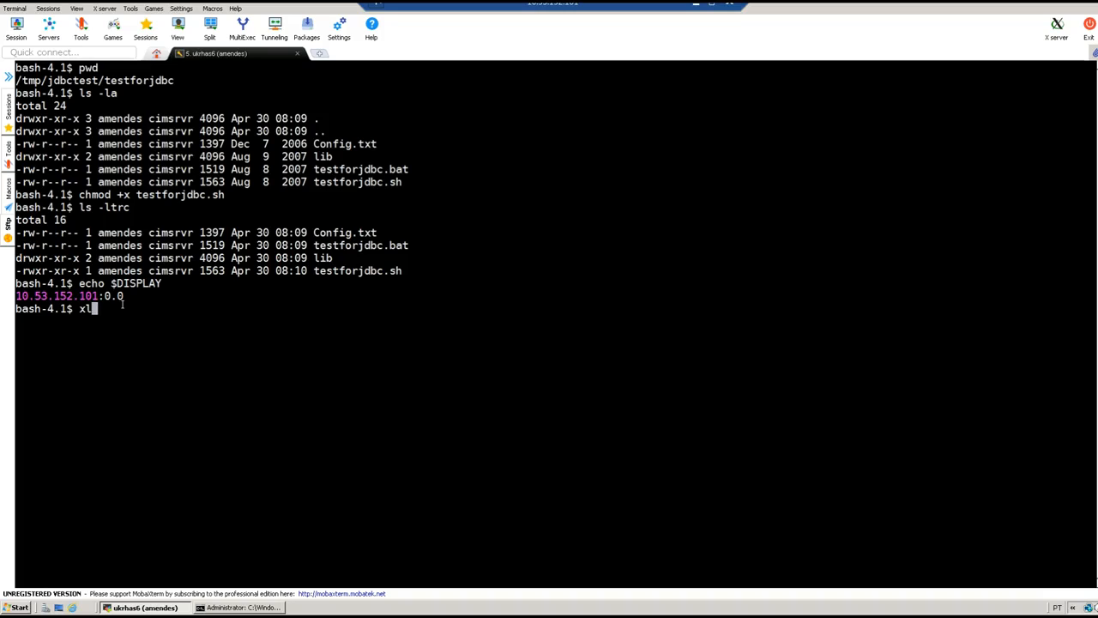
pyautogui.write('l')
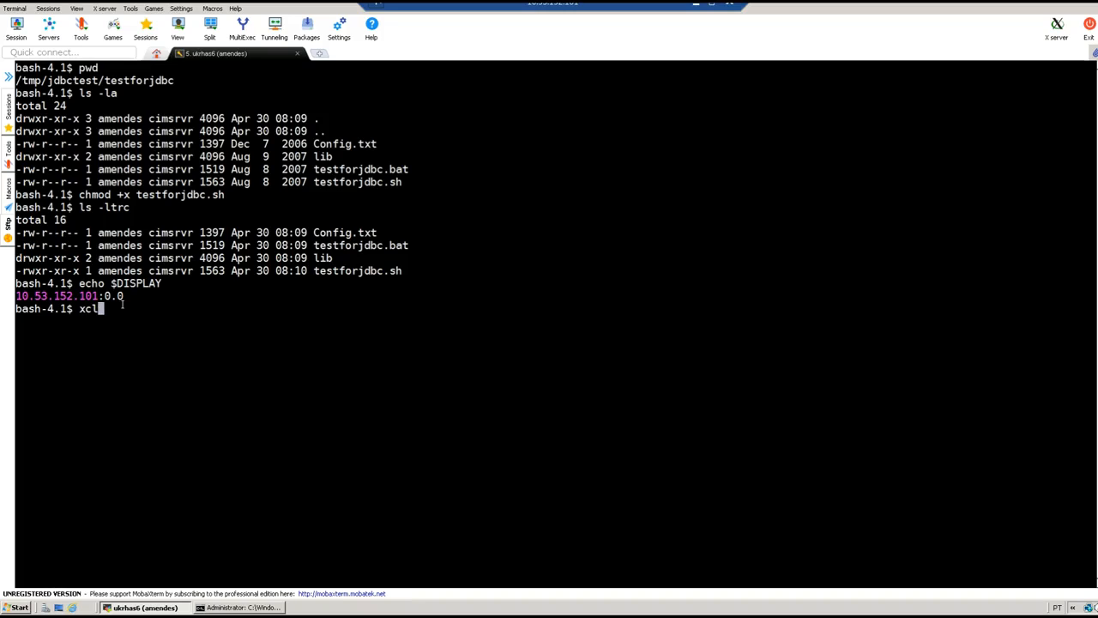
pyautogui.write('ock')
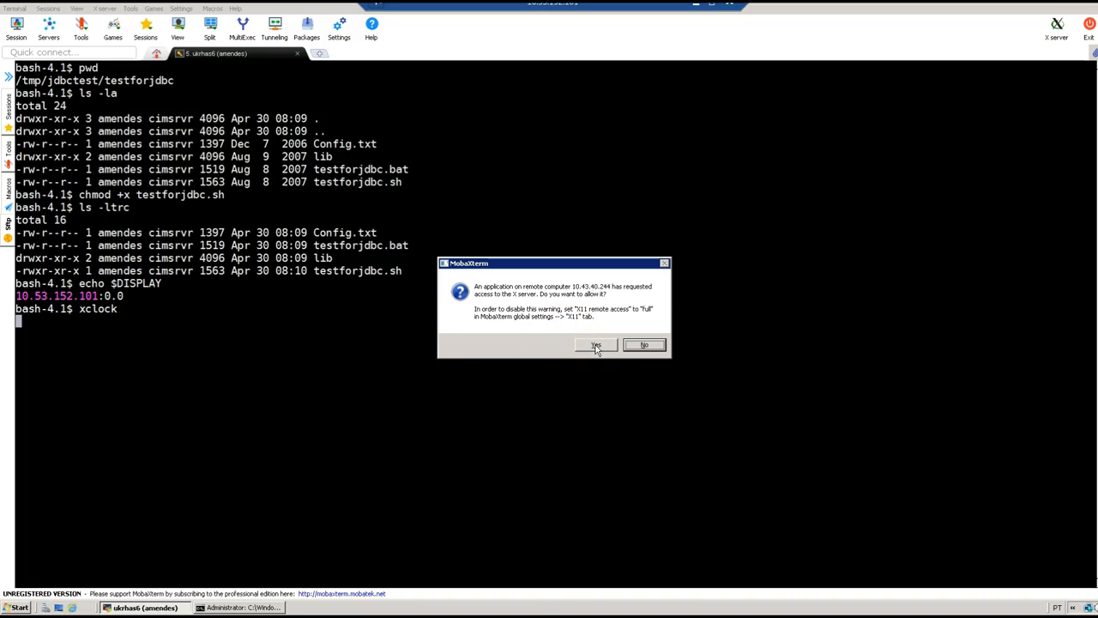
pyautogui.click(595, 345)
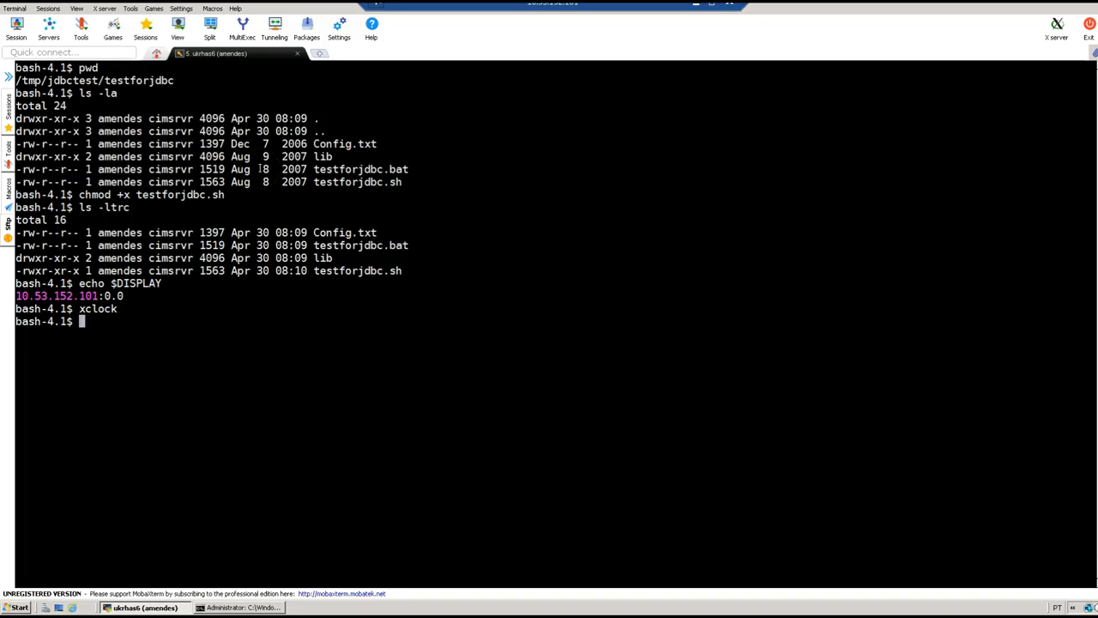
# Run ./testforjdbc.sh, which fails with a /bin/sh^M bad interpreter error.
pyautogui.write('./')
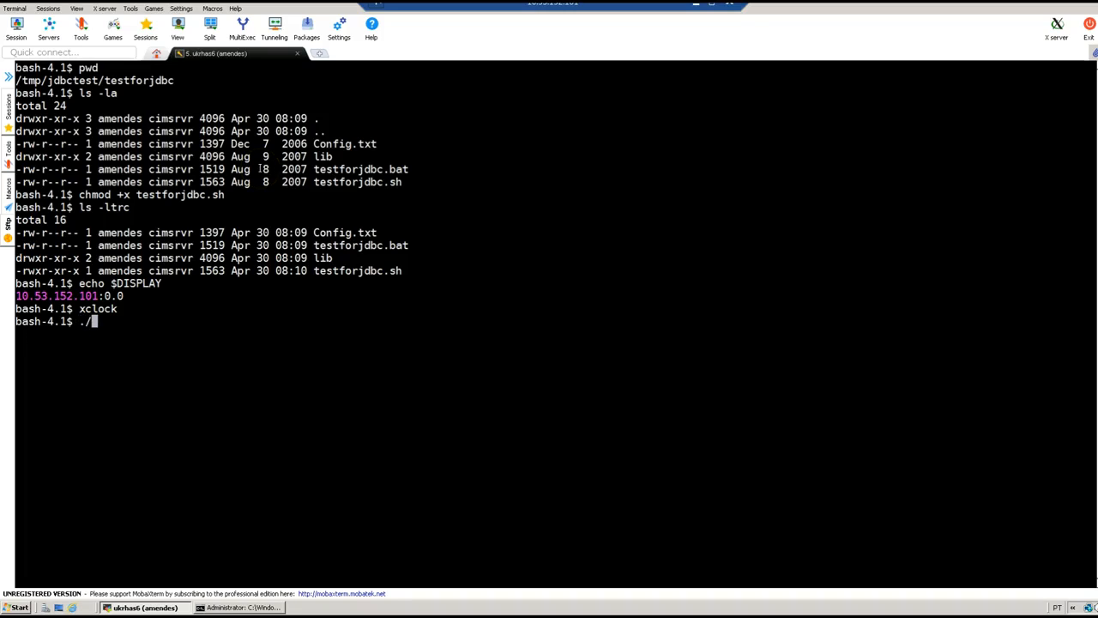
pyautogui.write('t')
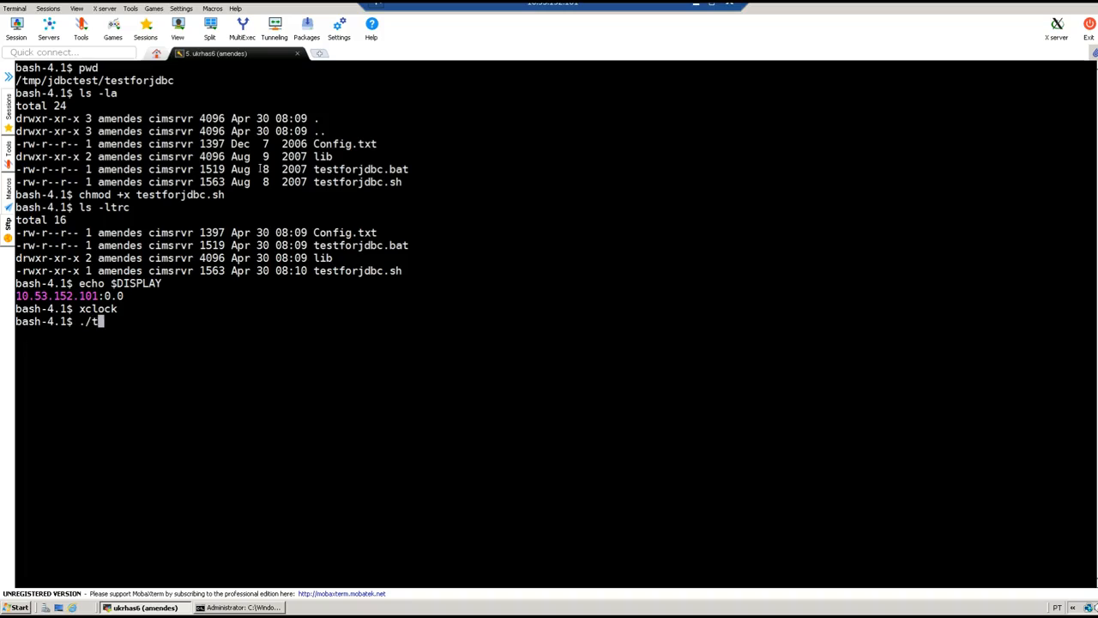
pyautogui.write('est')
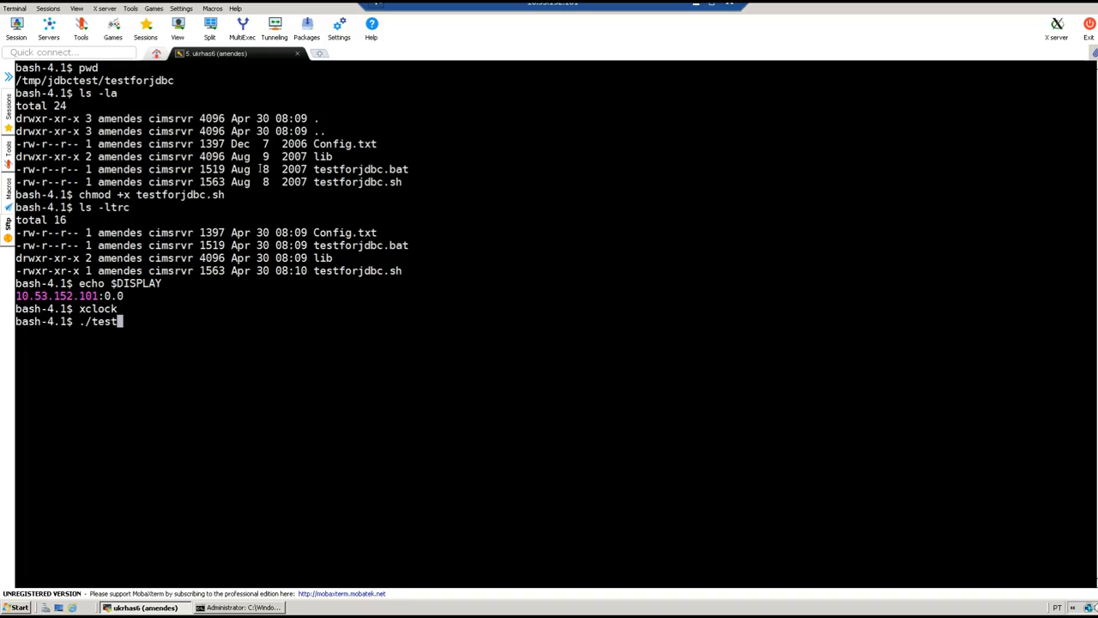
pyautogui.write('forjdbc.sh')
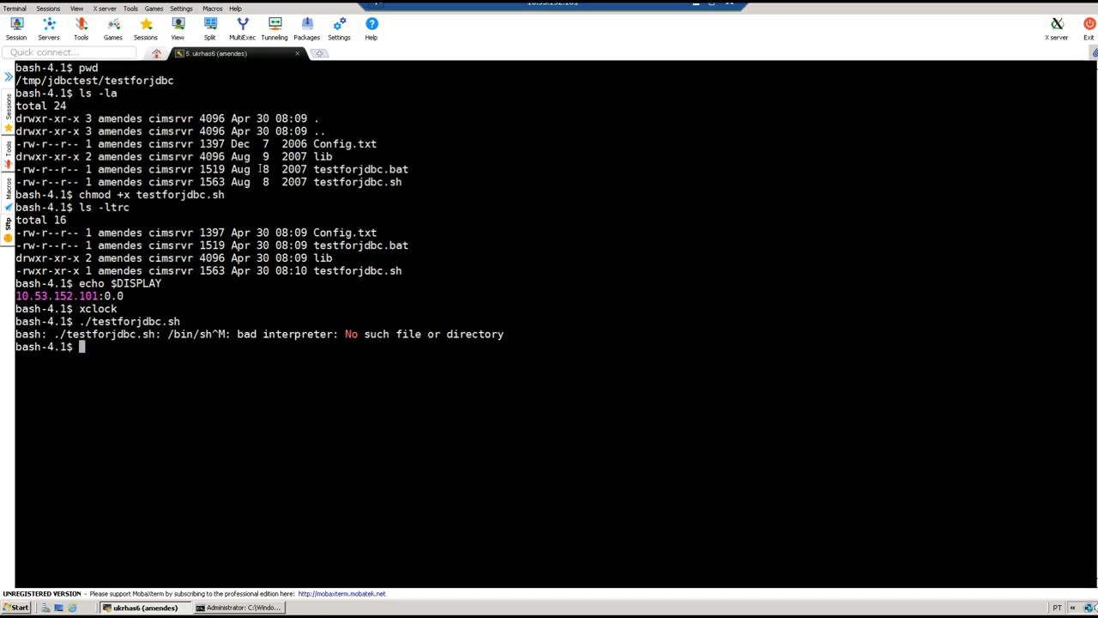
pyautogui.write('dos')
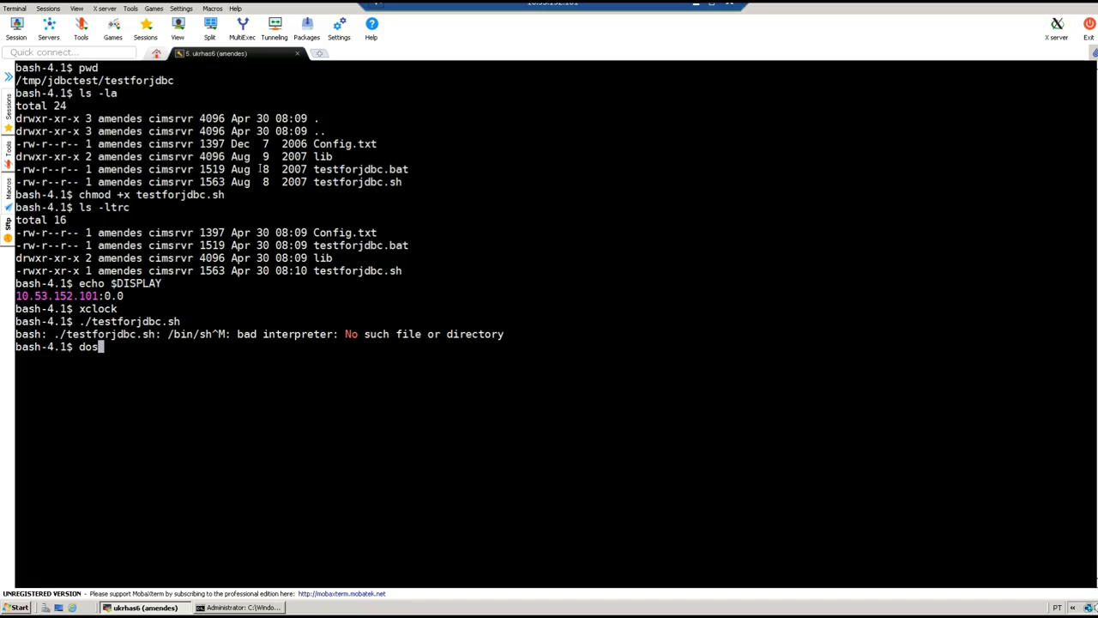
# Run dos2unix on testforjdbc.sh, relaunch it, and allow X11 access for the splash.
pyautogui.write('2unix')
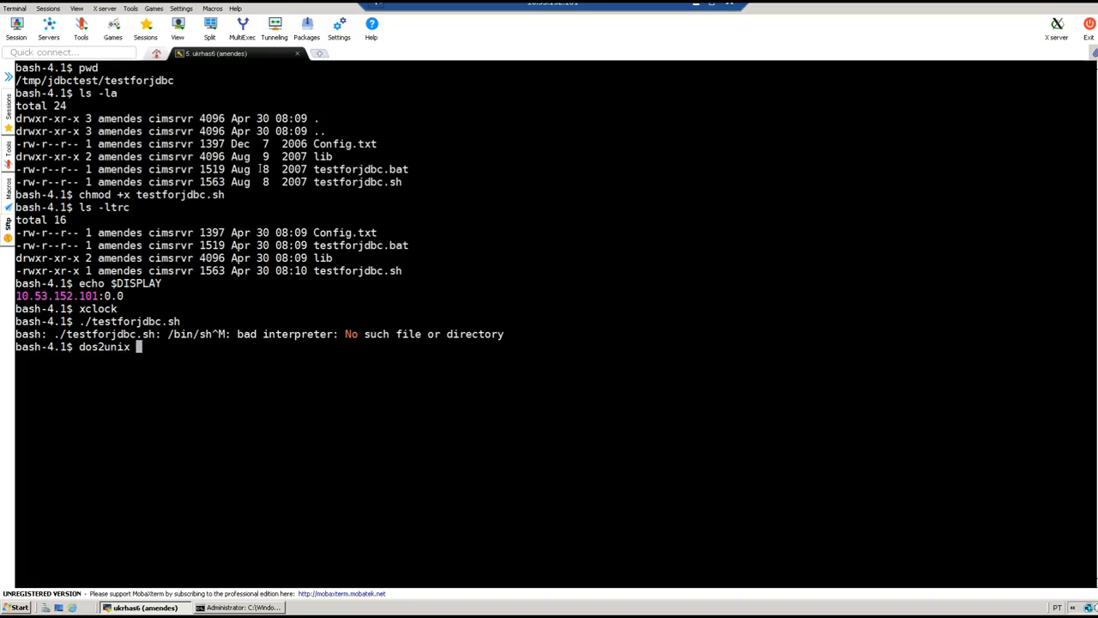
pyautogui.write('testforjdbc.sh')
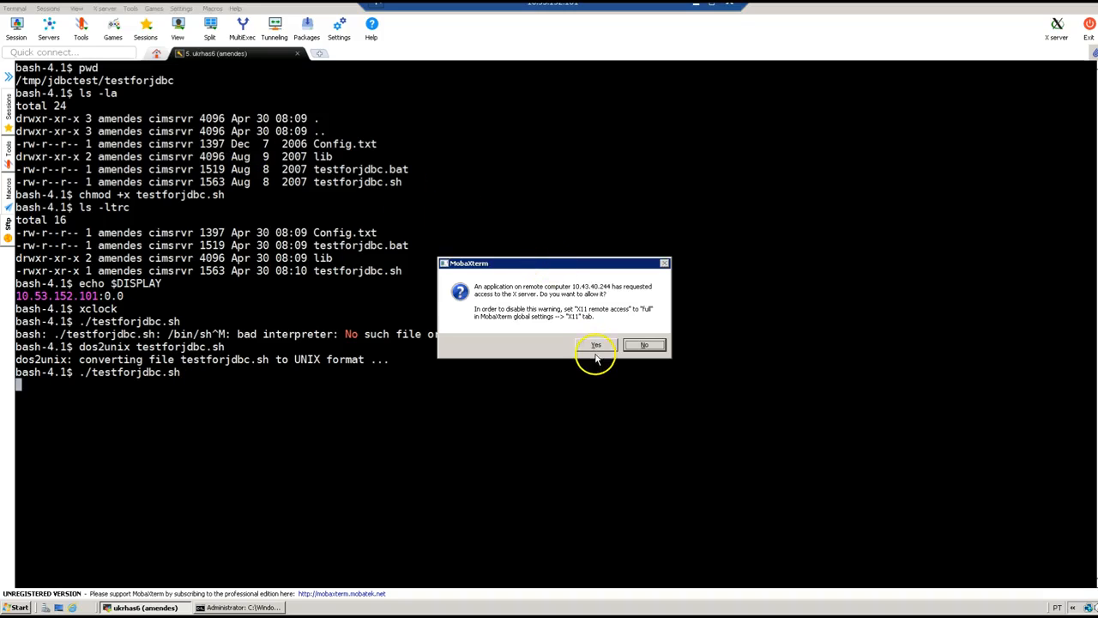
pyautogui.click(595, 344)
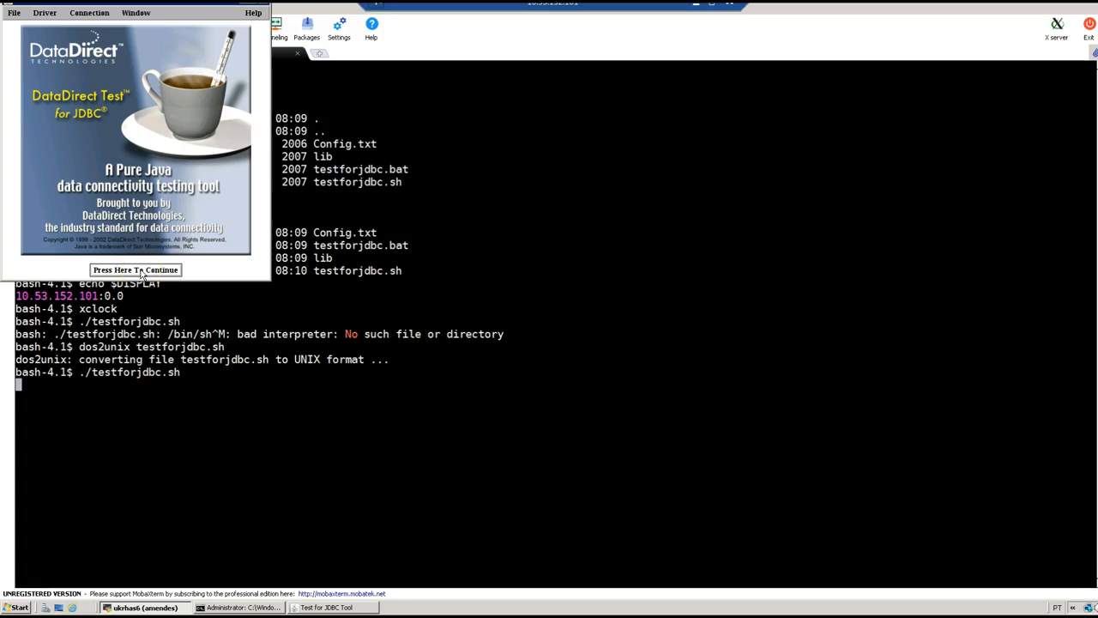
# Dismiss the splash screen and choose Connection > Connect To DB.
pyautogui.click(135, 269)
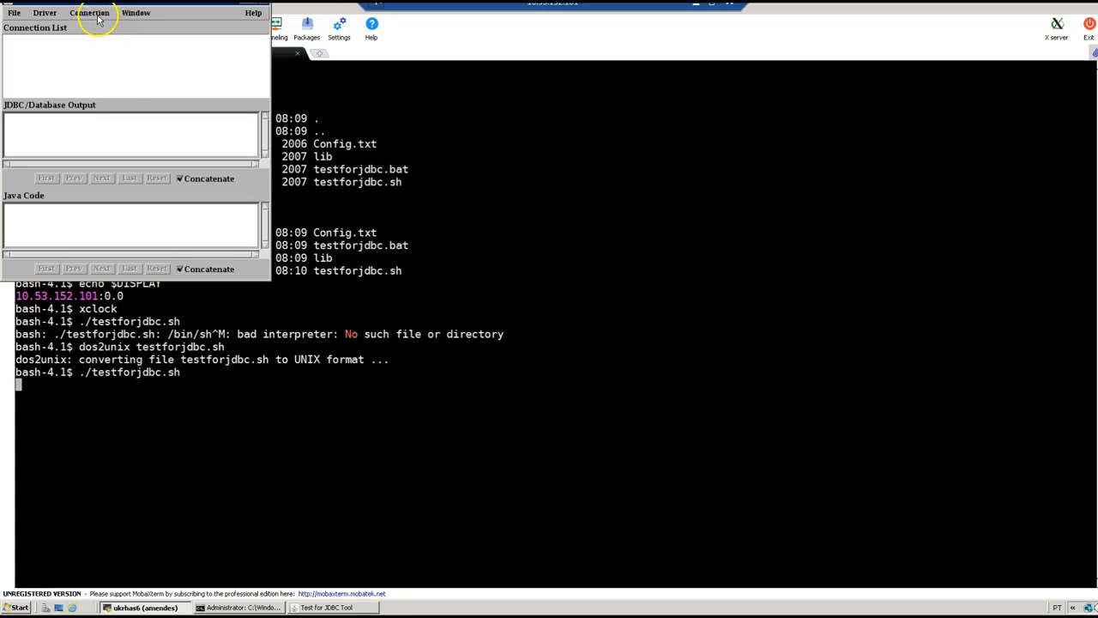
pyautogui.click(90, 12)
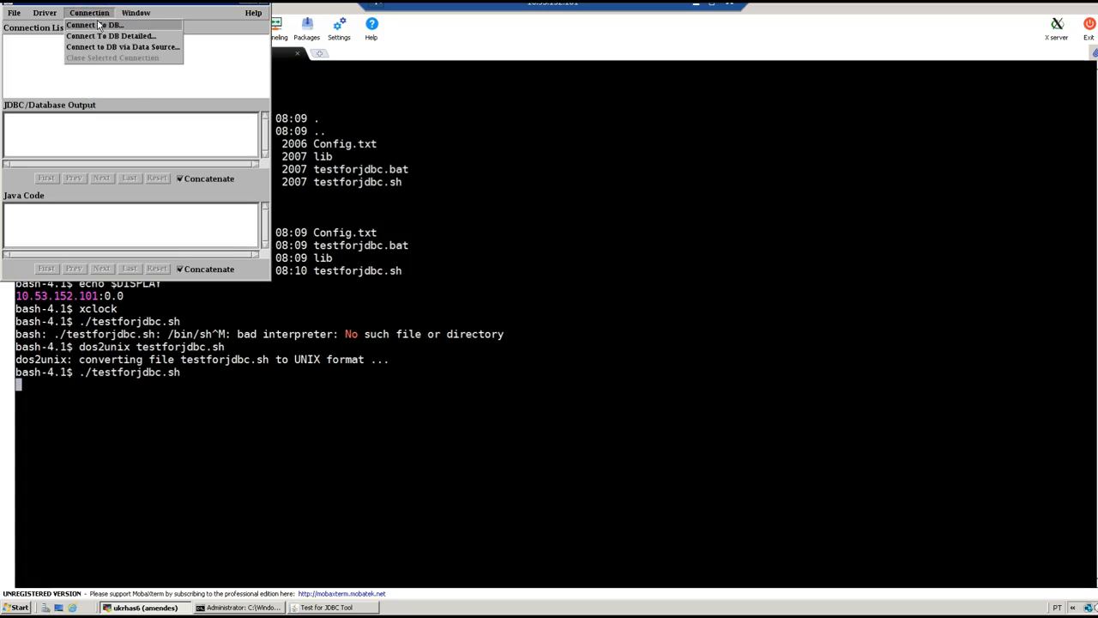
pyautogui.click(93, 24)
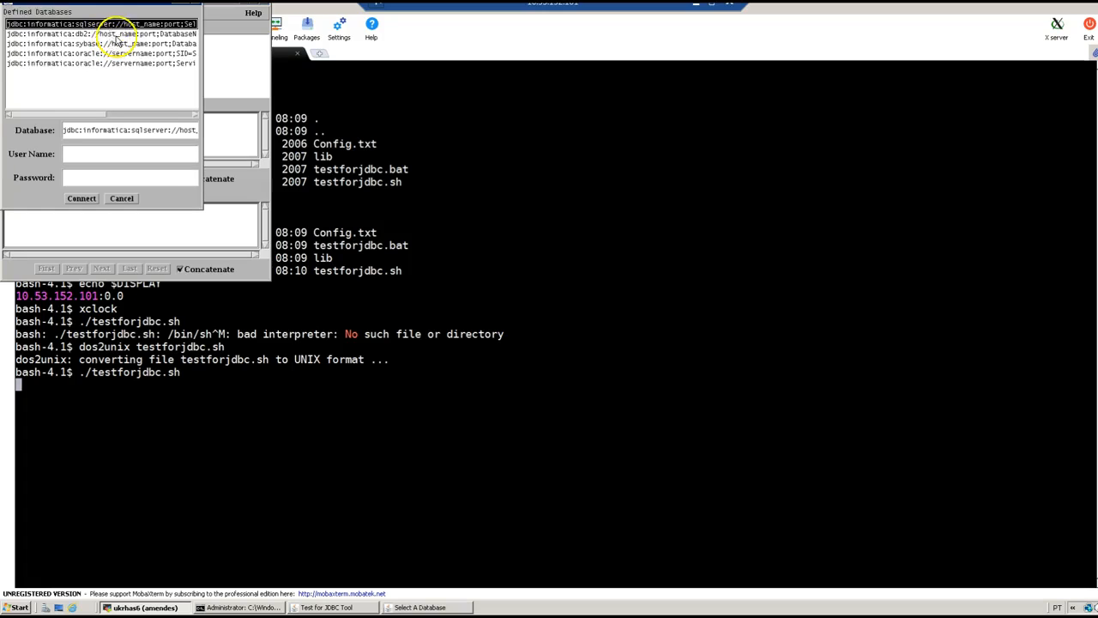
# Browse the DB2, SQL Server and Sybase templates, then select the Oracle ServiceName URL.
pyautogui.click(103, 34)
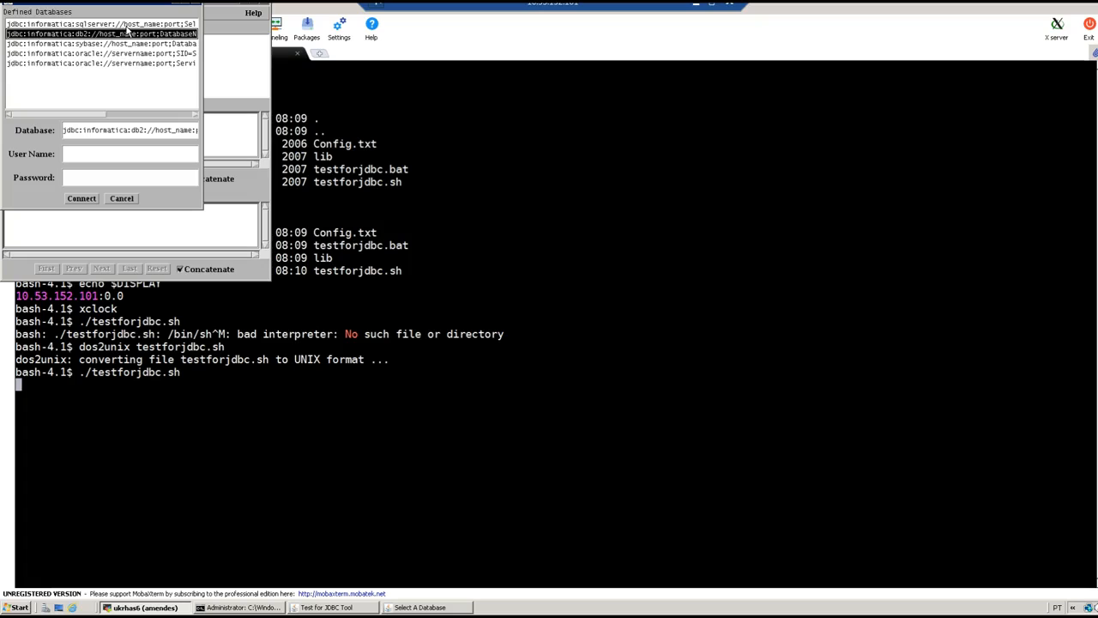
pyautogui.click(100, 24)
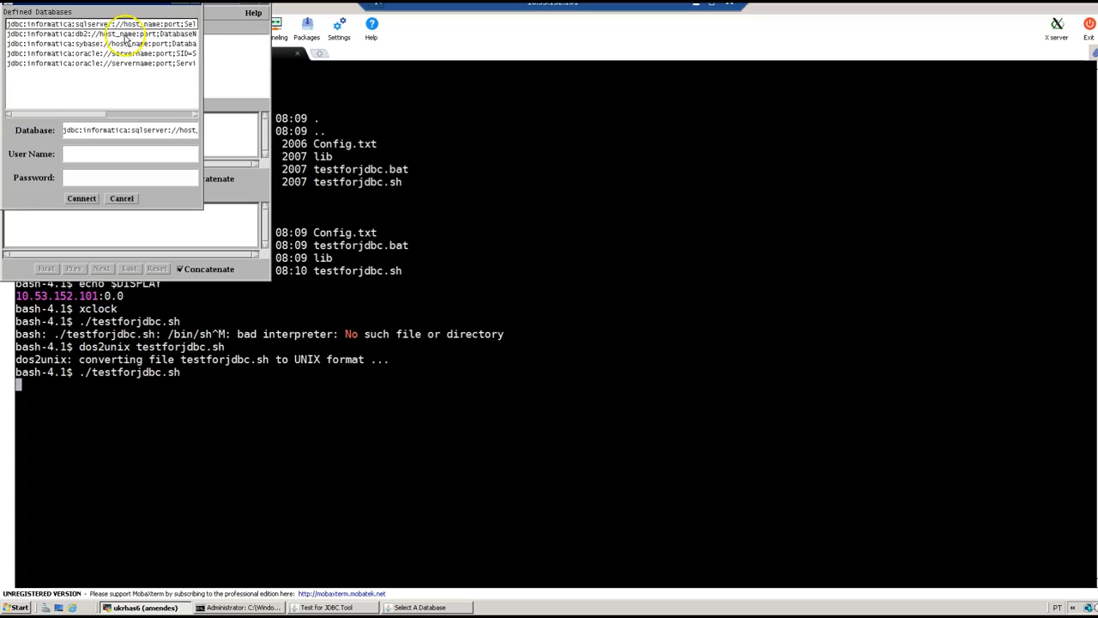
pyautogui.click(101, 44)
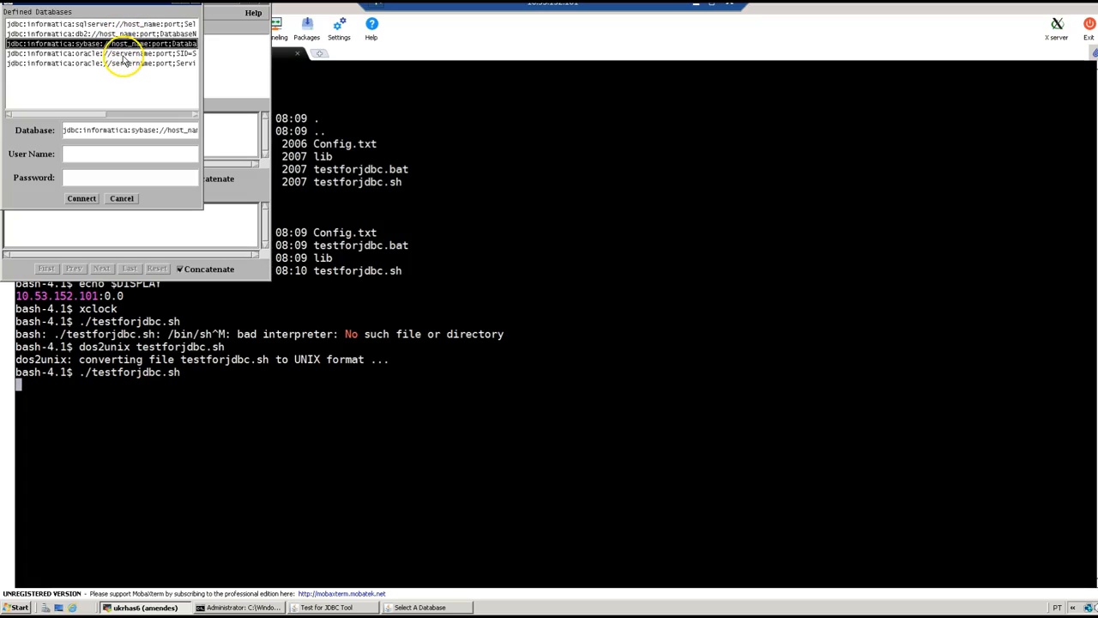
pyautogui.click(102, 63)
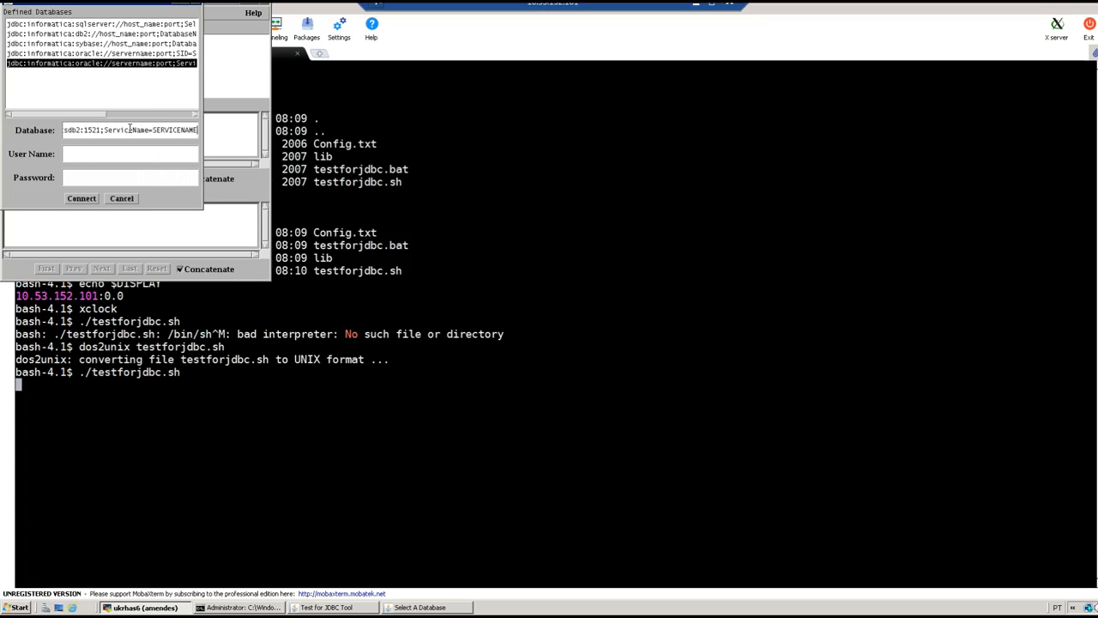
# Fill the URL with brgcsdb2:1521;ServiceName=brgcsdb2, user system and the password.
pyautogui.doubleClick(176, 130)
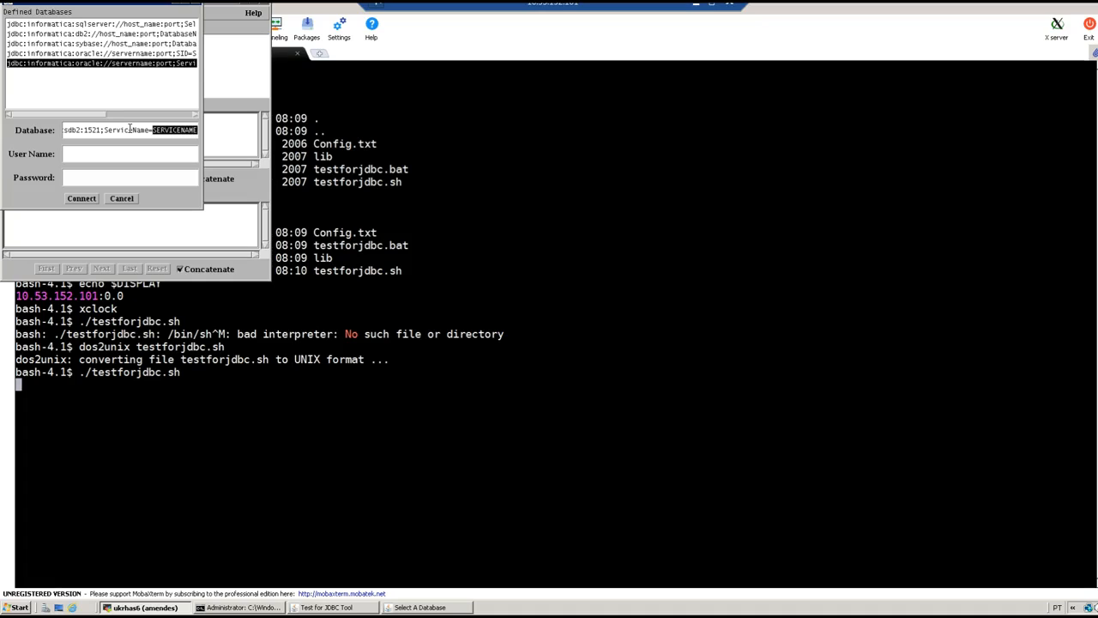
pyautogui.write('brgcsdb2:1521;ServiceName=brgcsdb2')
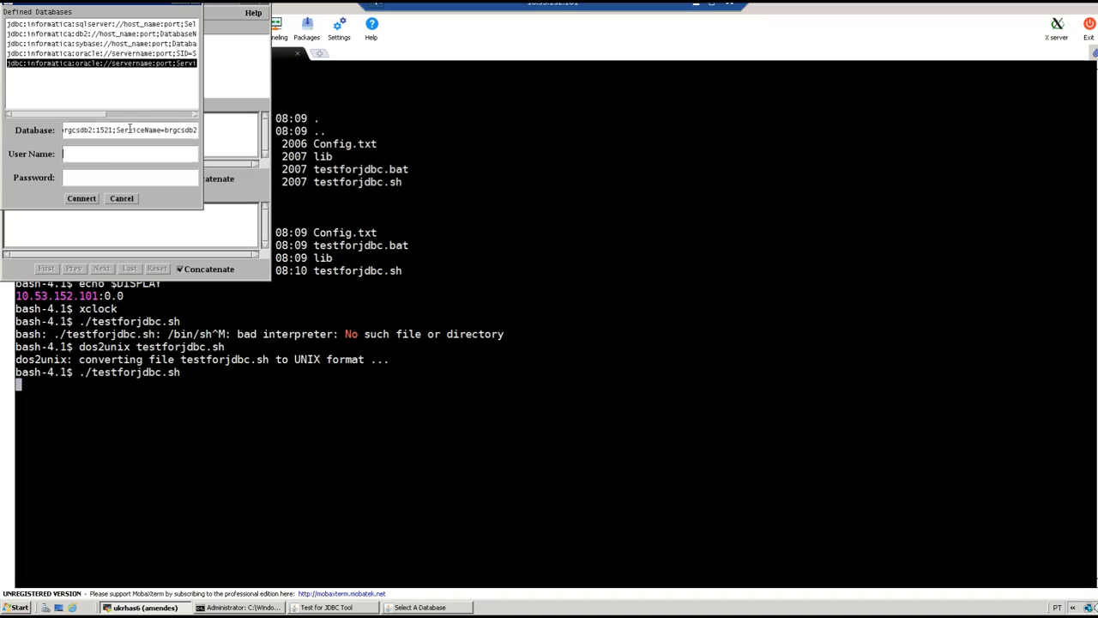
pyautogui.write('system')
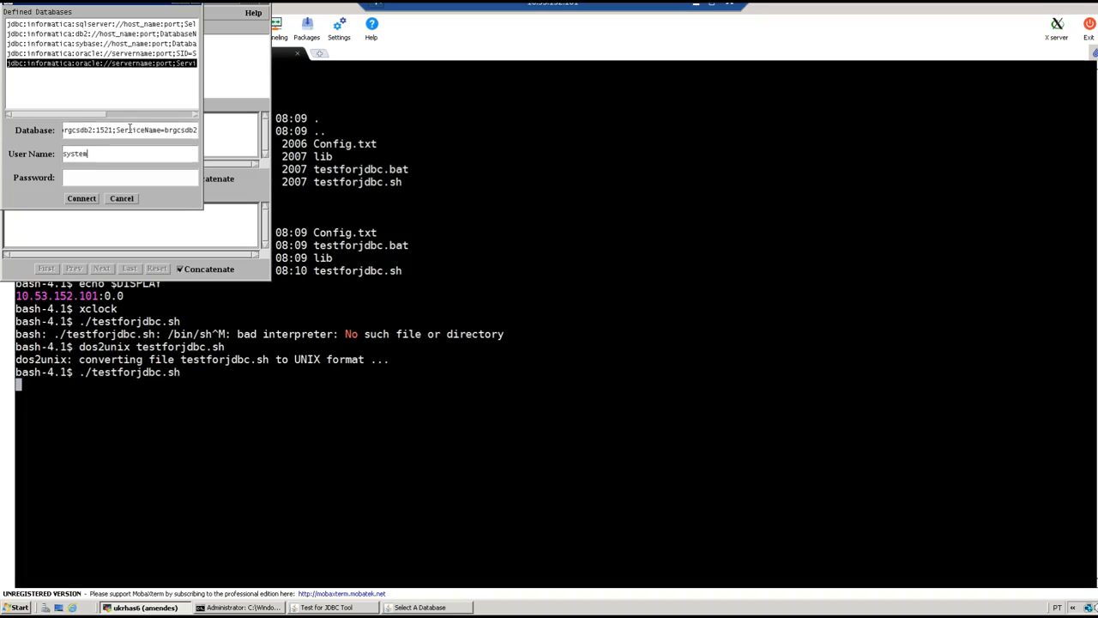
pyautogui.write('****')
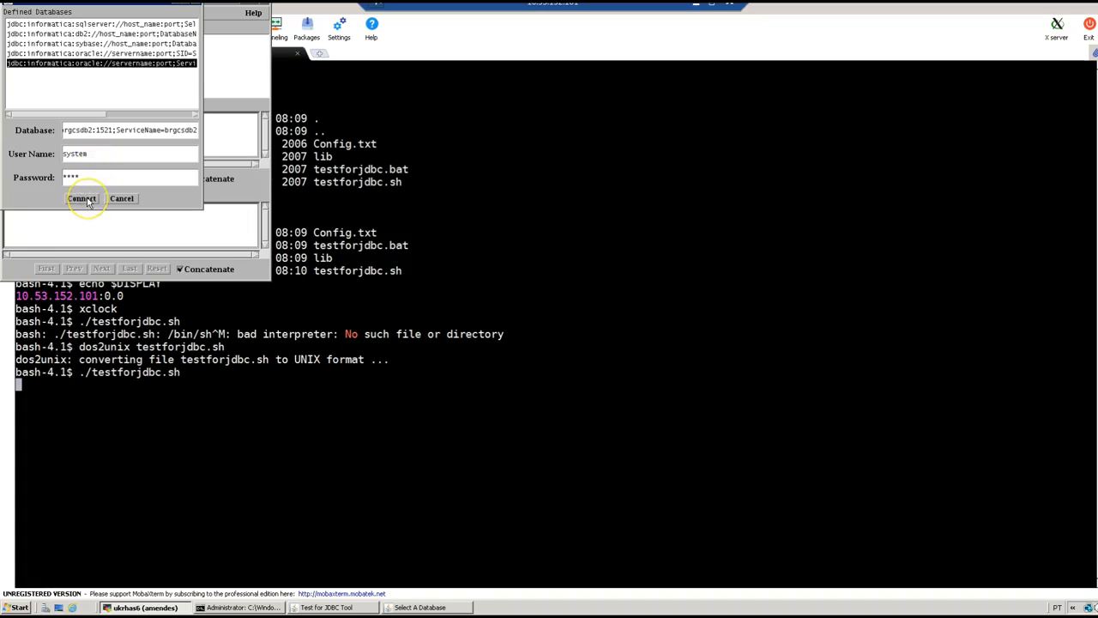
# Connect to the Oracle brgcsdb2 database and confirm Connection Established.
pyautogui.click(82, 198)
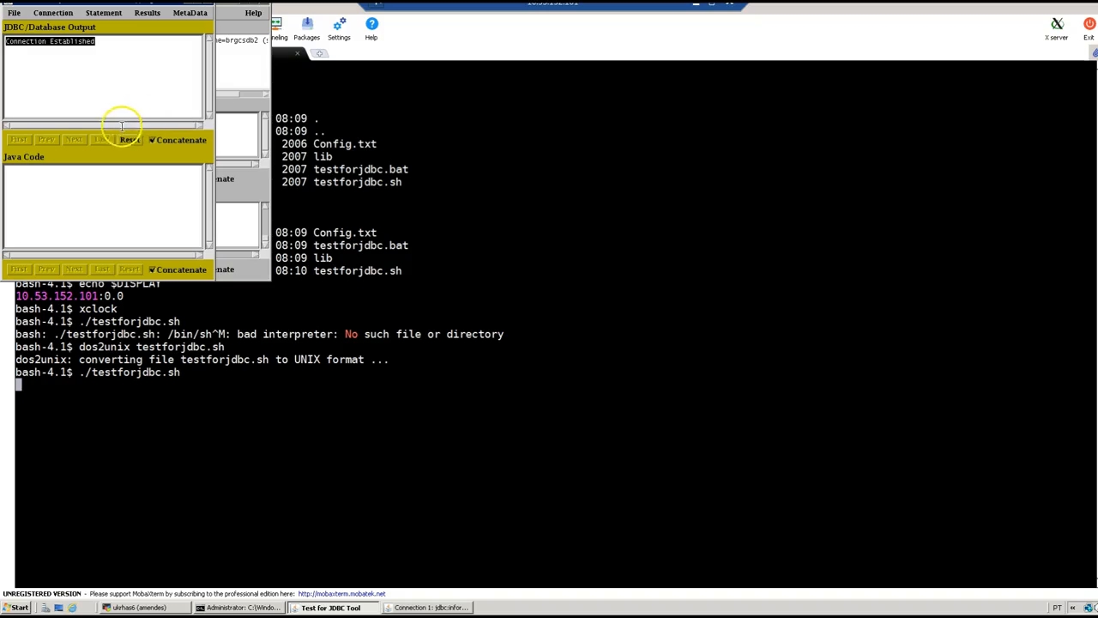
pyautogui.moveTo(24, 587)
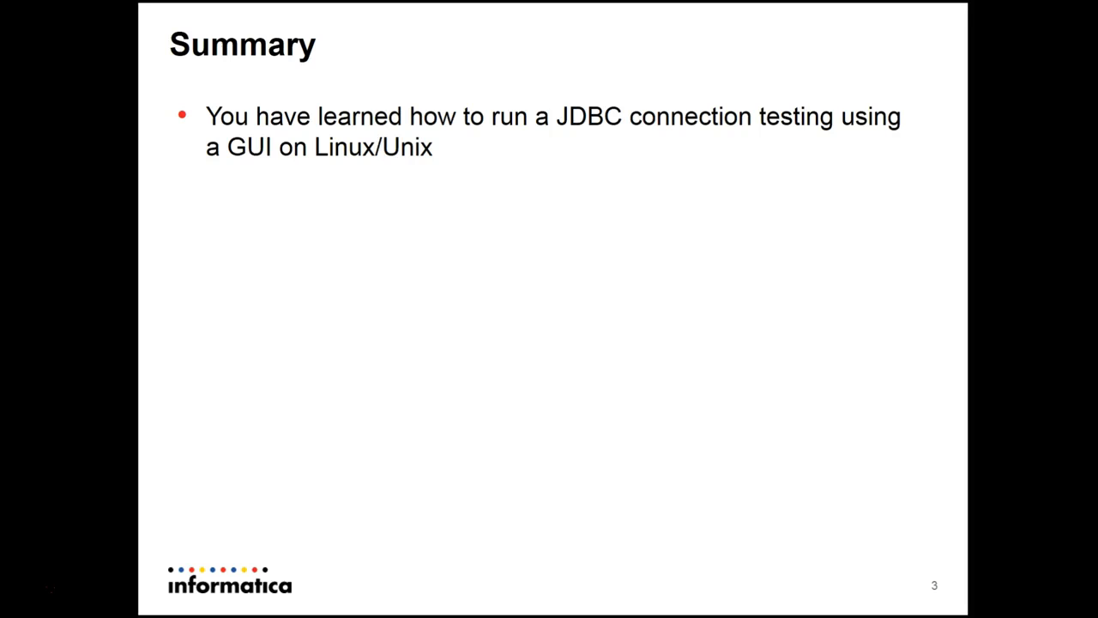
# Advance from the Summary slide to the Feedback slide.
pyautogui.press('Right')
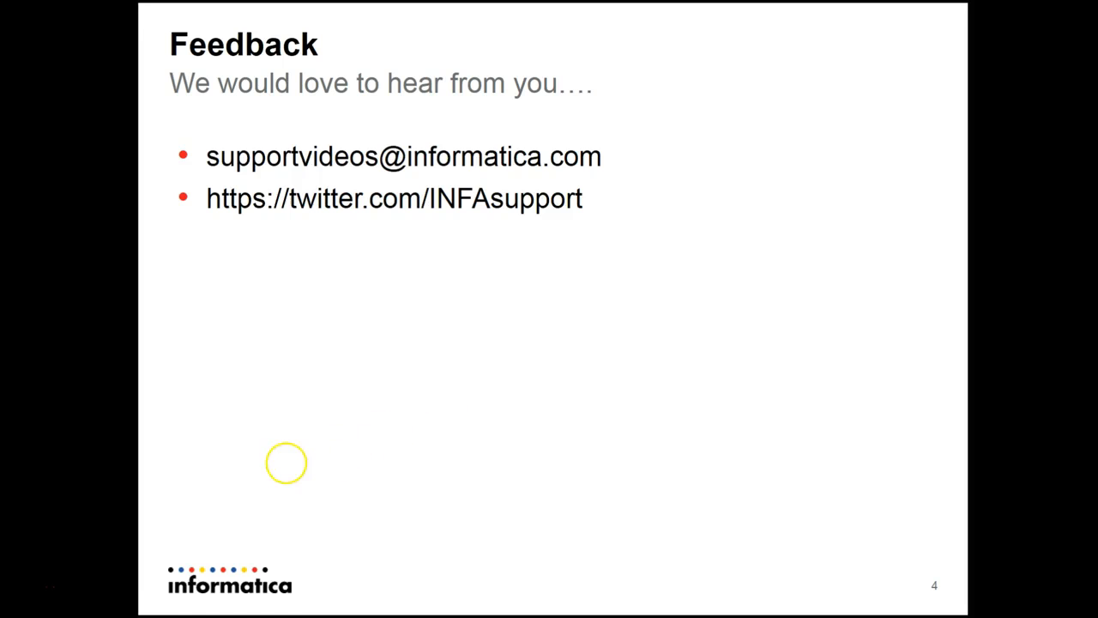